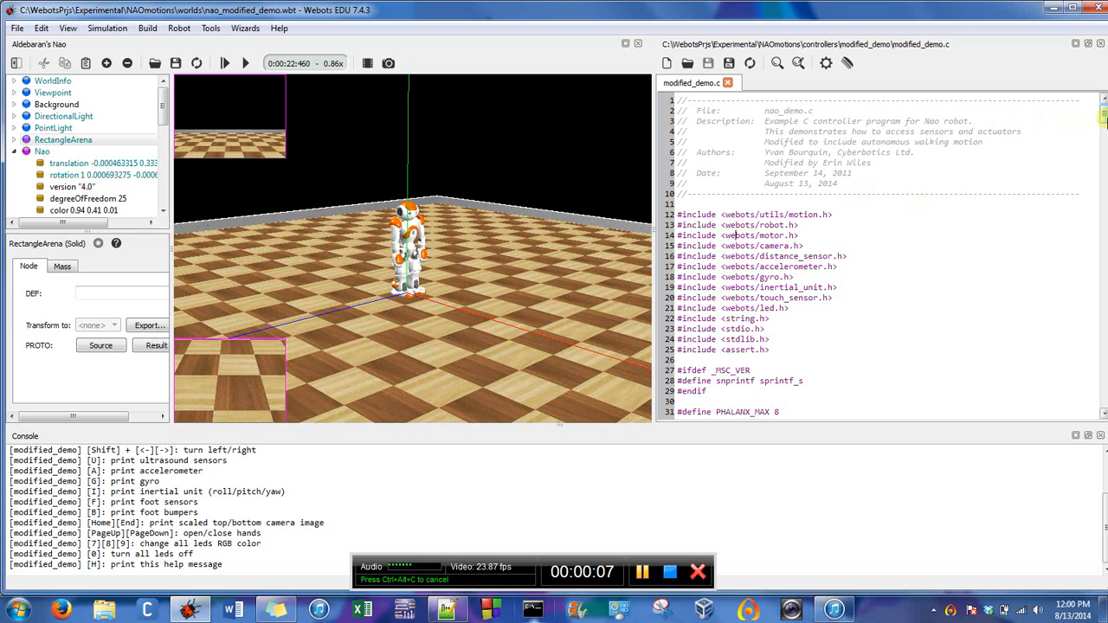
# Step: Under main()'s walk-forwards comment, declare the loop counter with int i;
pyautogui.scroll(-3)
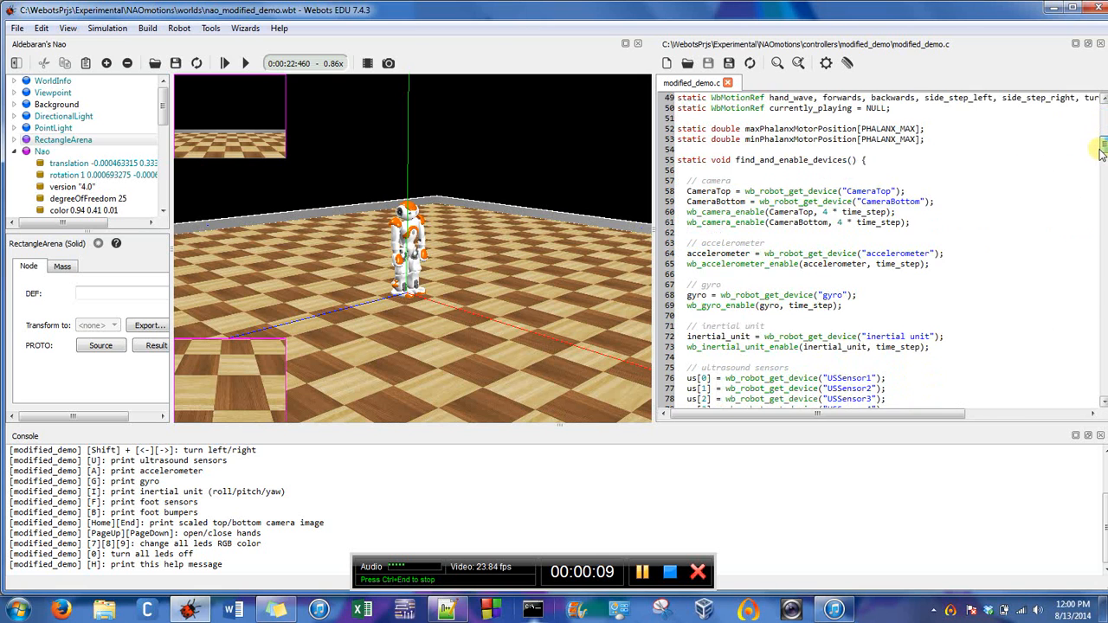
pyautogui.scroll(3)
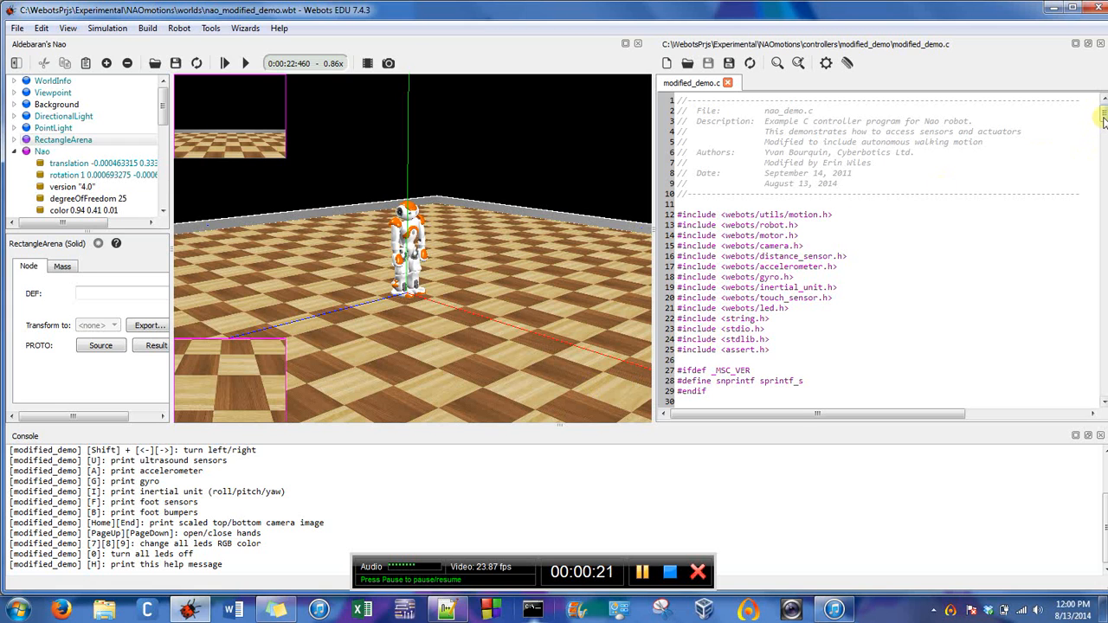
pyautogui.scroll(-3)
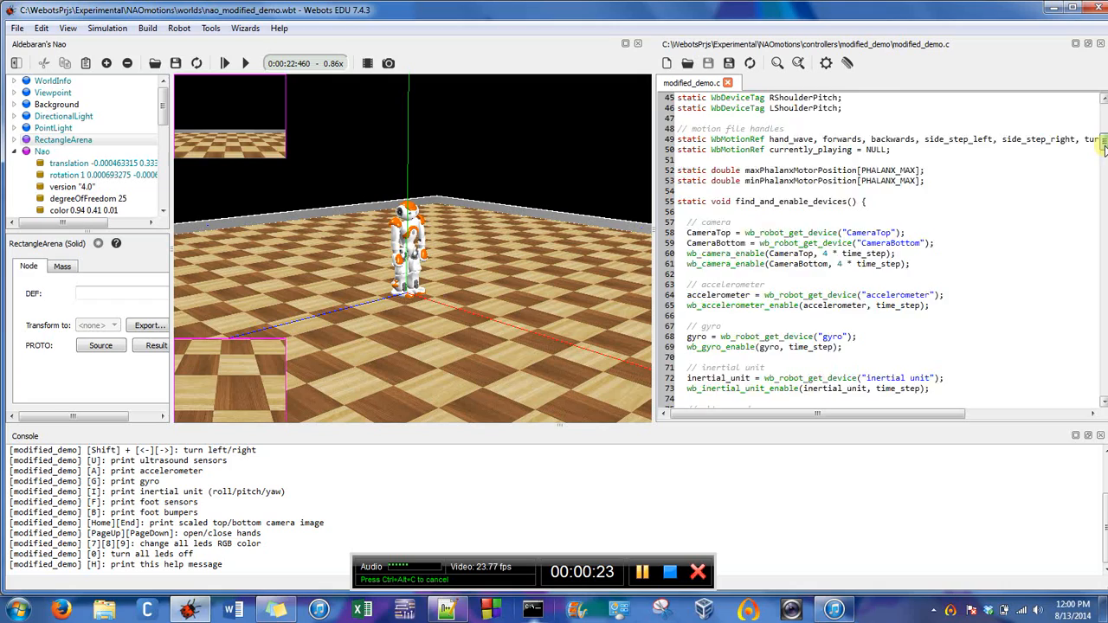
pyautogui.scroll(-3)
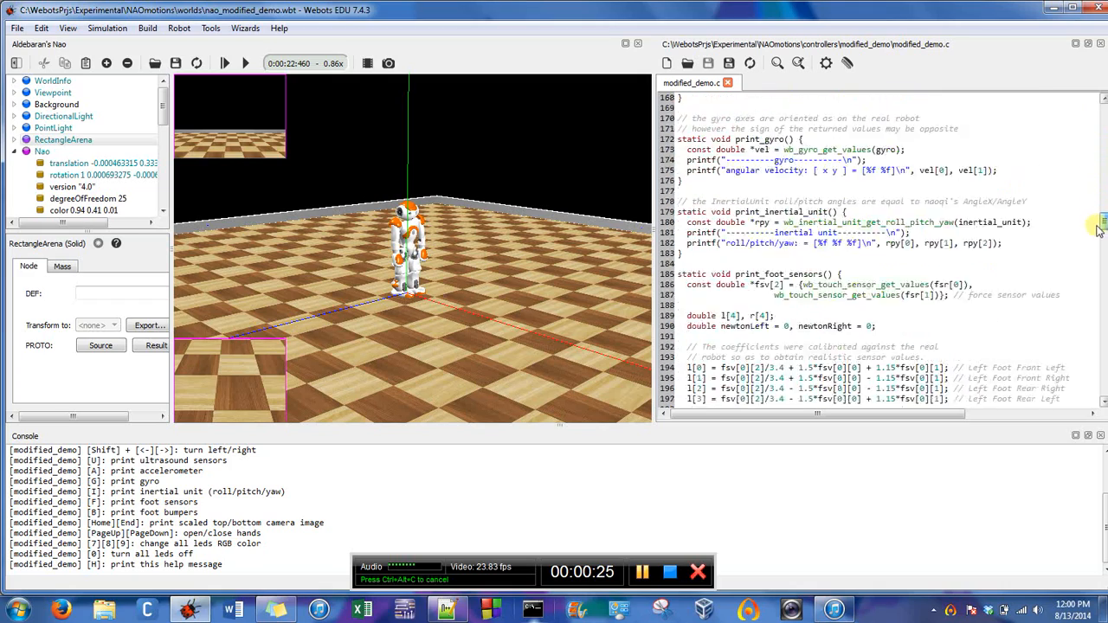
pyautogui.scroll(-3)
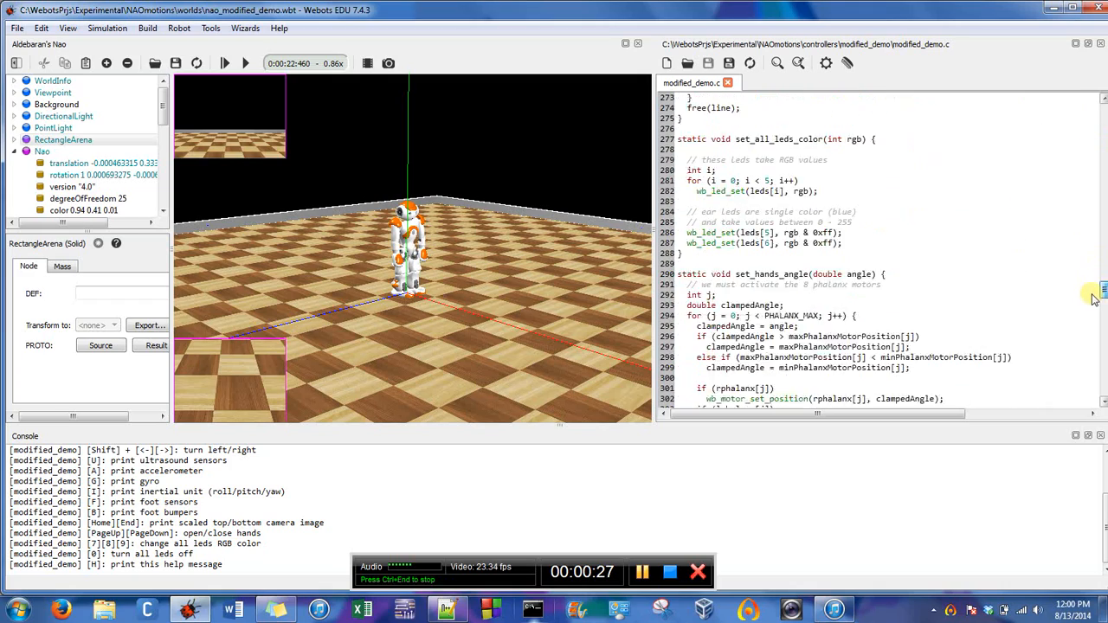
pyautogui.scroll(-3)
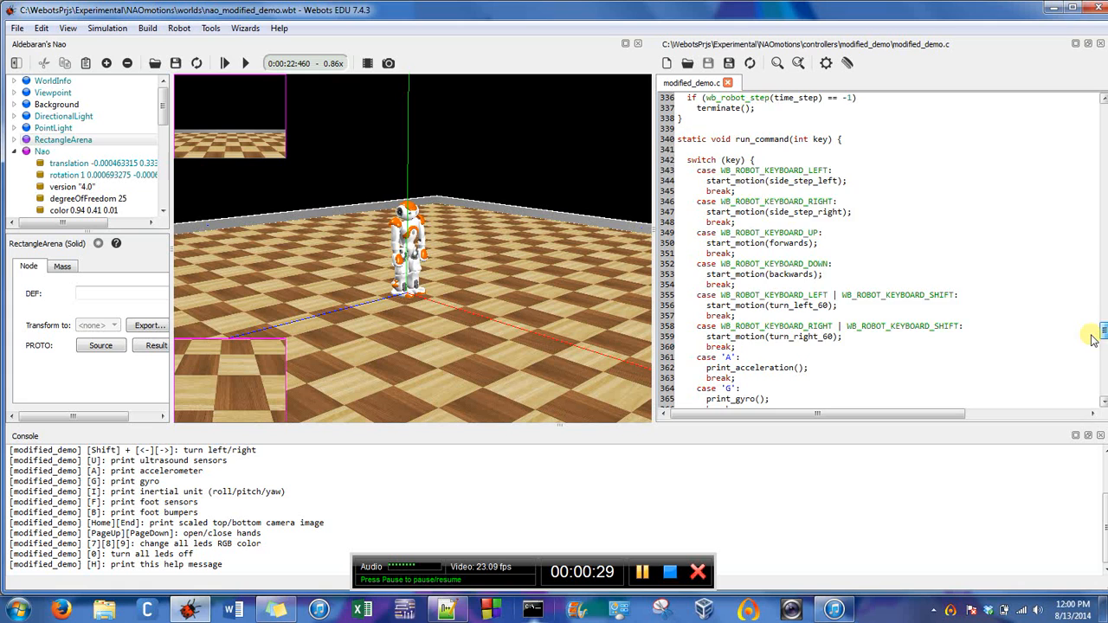
pyautogui.scroll(-3)
pyautogui.write('// walk forwards')
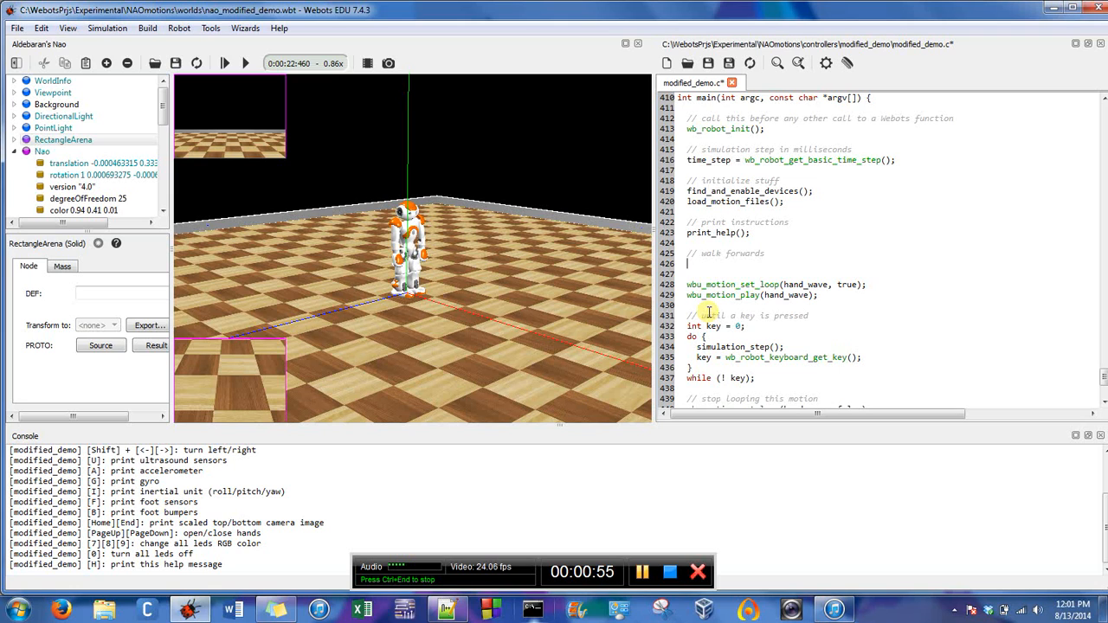
pyautogui.write('int')
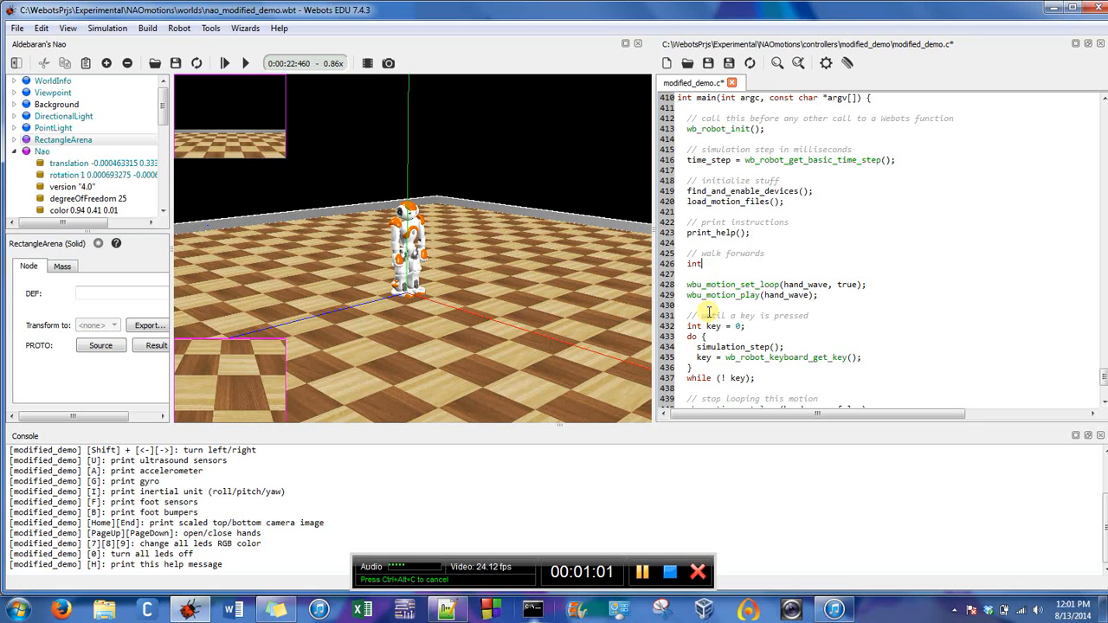
pyautogui.write('i;')
pyautogui.click(880, 274)
pyautogui.write('for(')
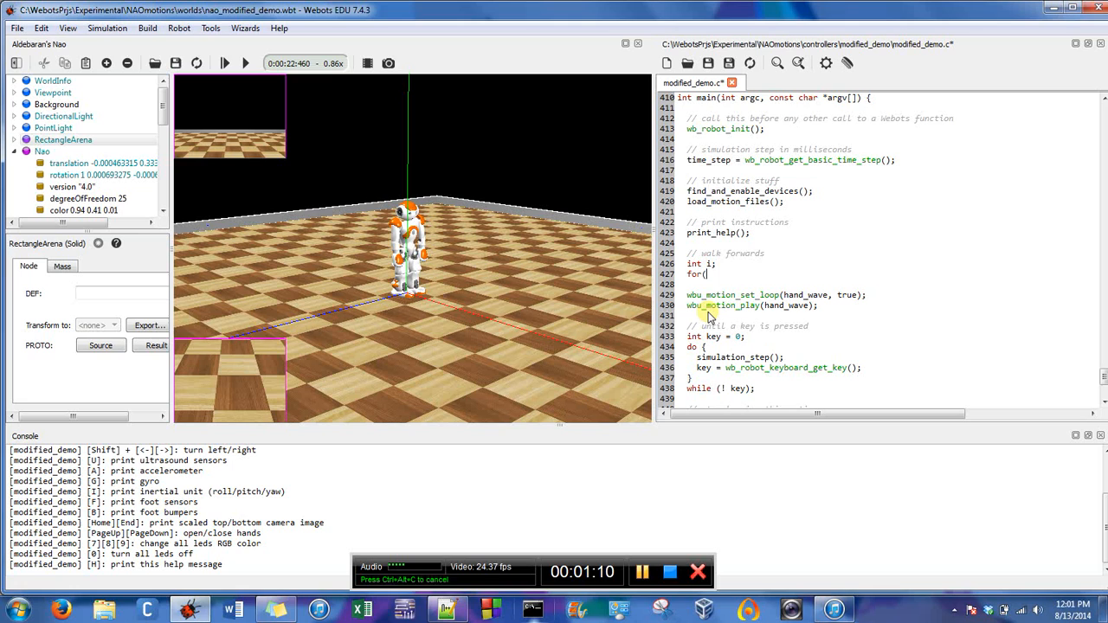
# Step: Add an empty for loop running i from 0 up to 5, replacing the initial limit of 1
pyautogui.write('i=0;')
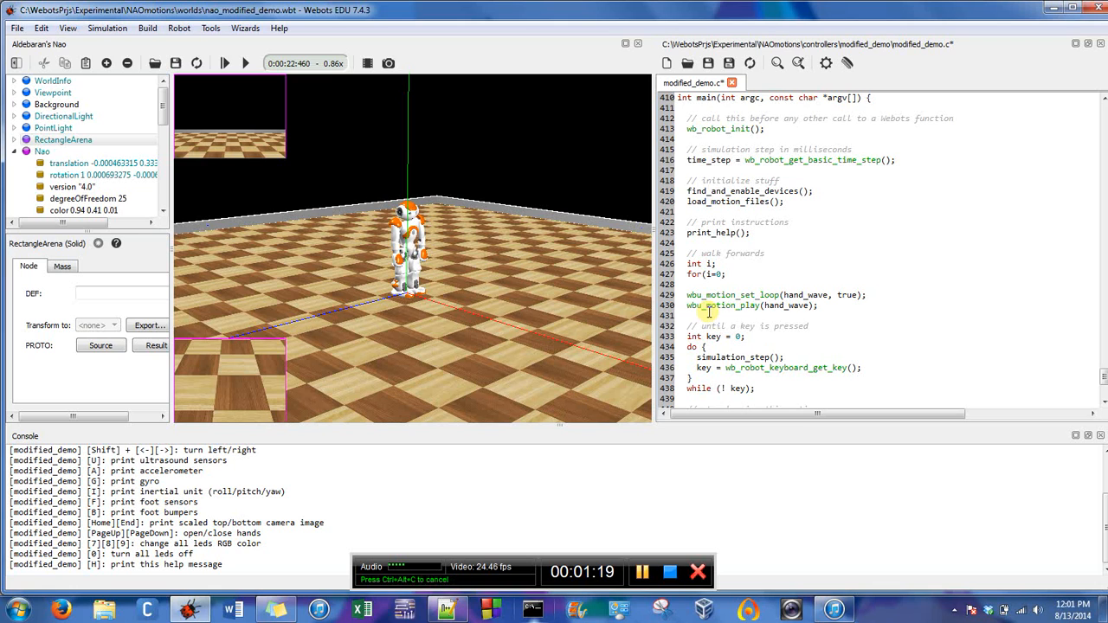
pyautogui.write('i<1; i')
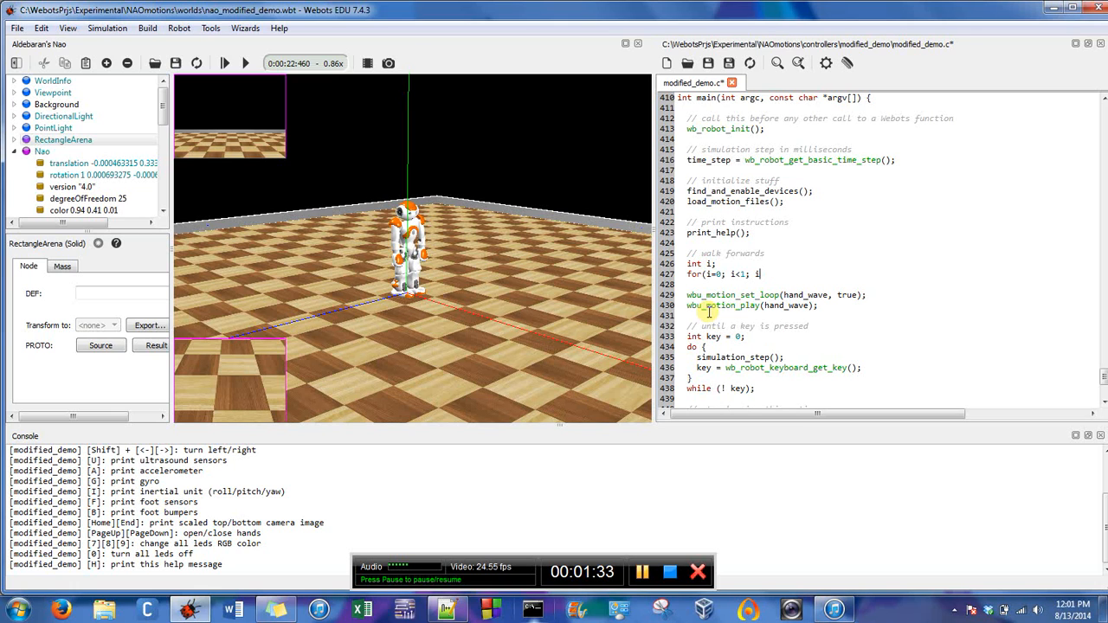
pyautogui.write('++){')
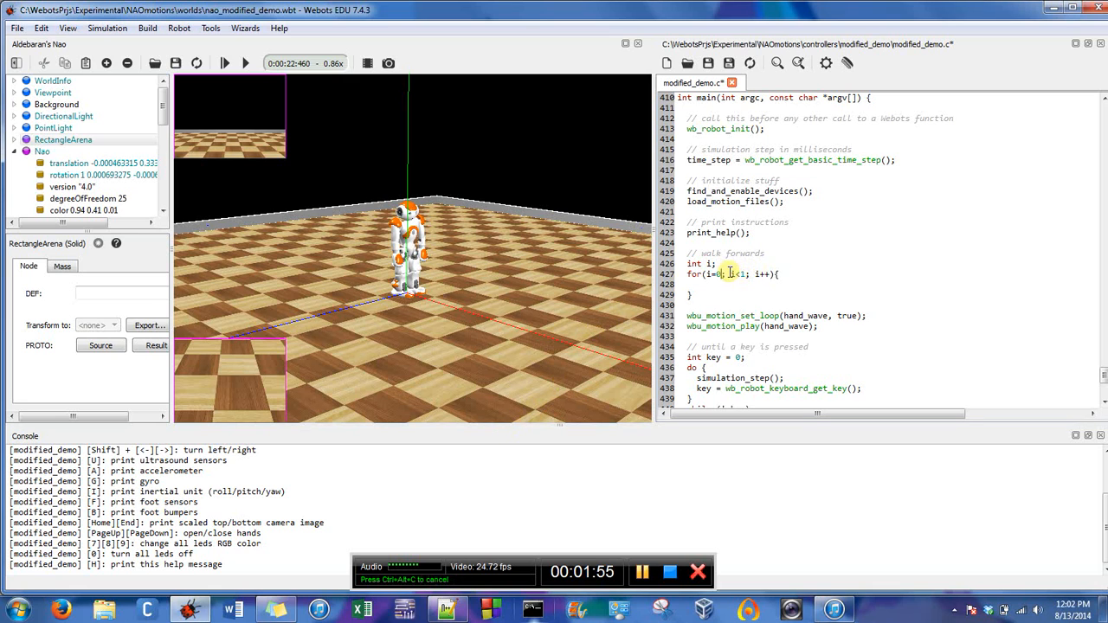
pyautogui.doubleClick(736, 274)
pyautogui.write('5')
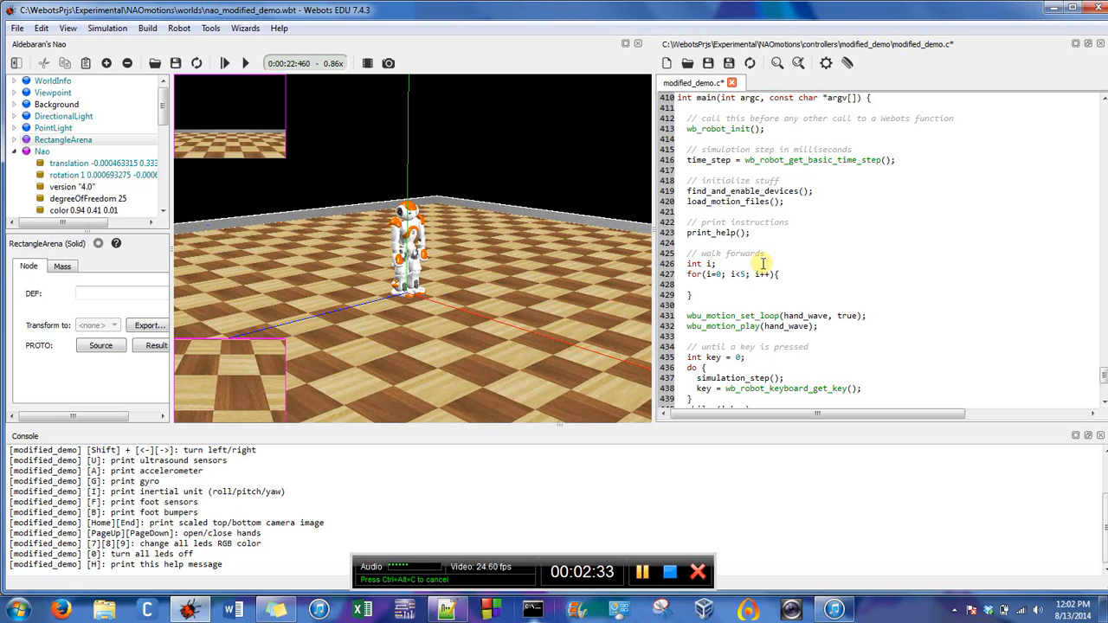
# Step: Inside the loop, call wbu_motion_set_loop(forward, true) via autocomplete
pyautogui.write('wbu')
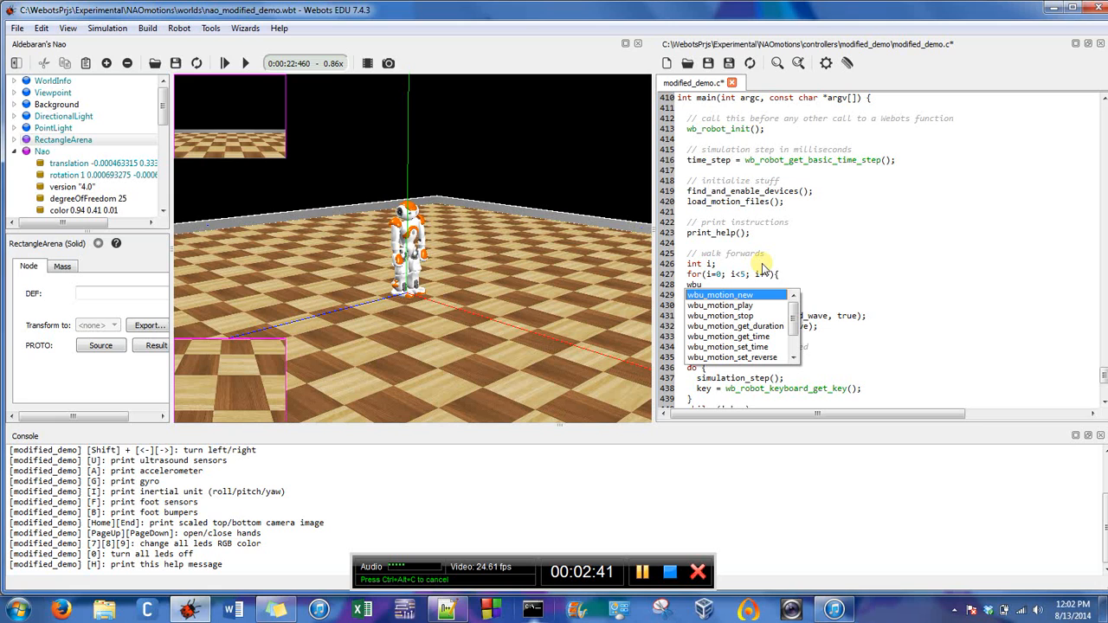
pyautogui.write('otion_set_loop(forward')
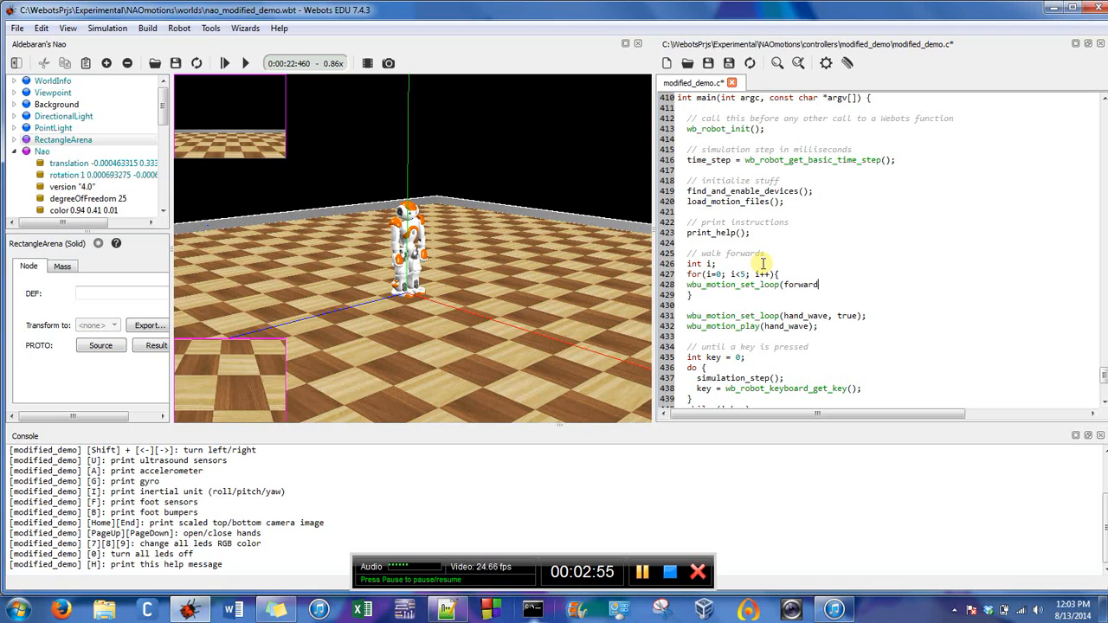
pyautogui.write(', t')
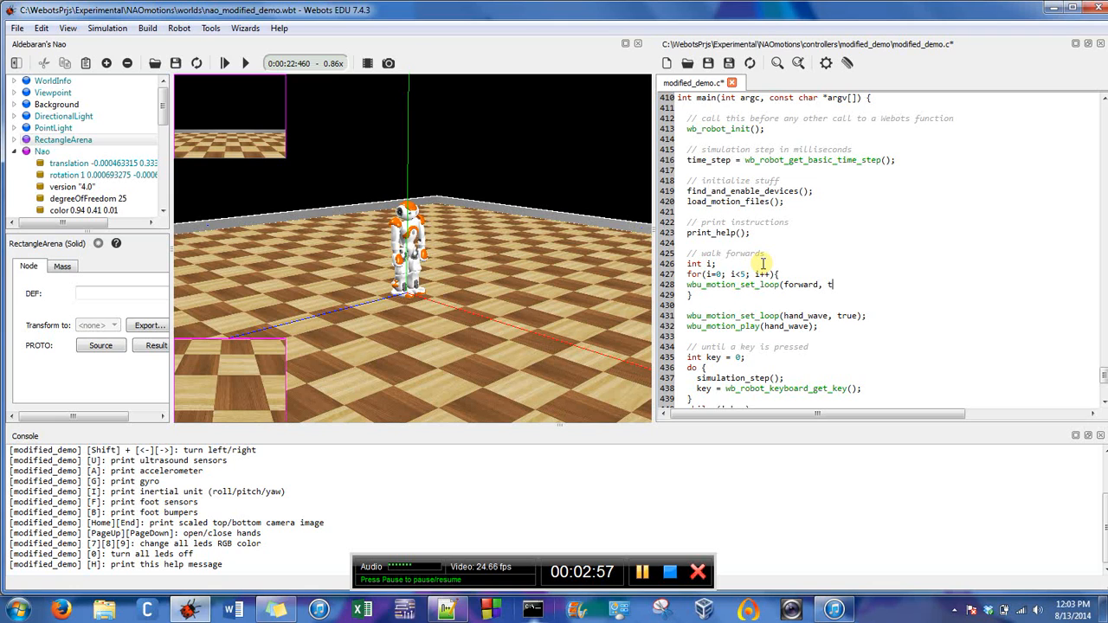
pyautogui.write('rue);')
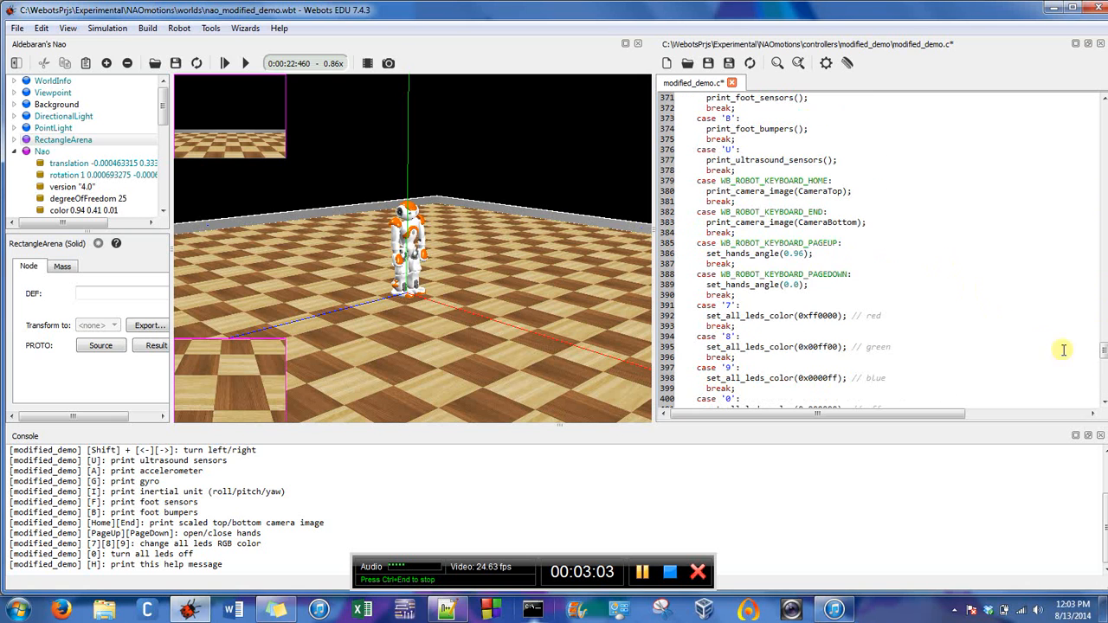
pyautogui.scroll(3)
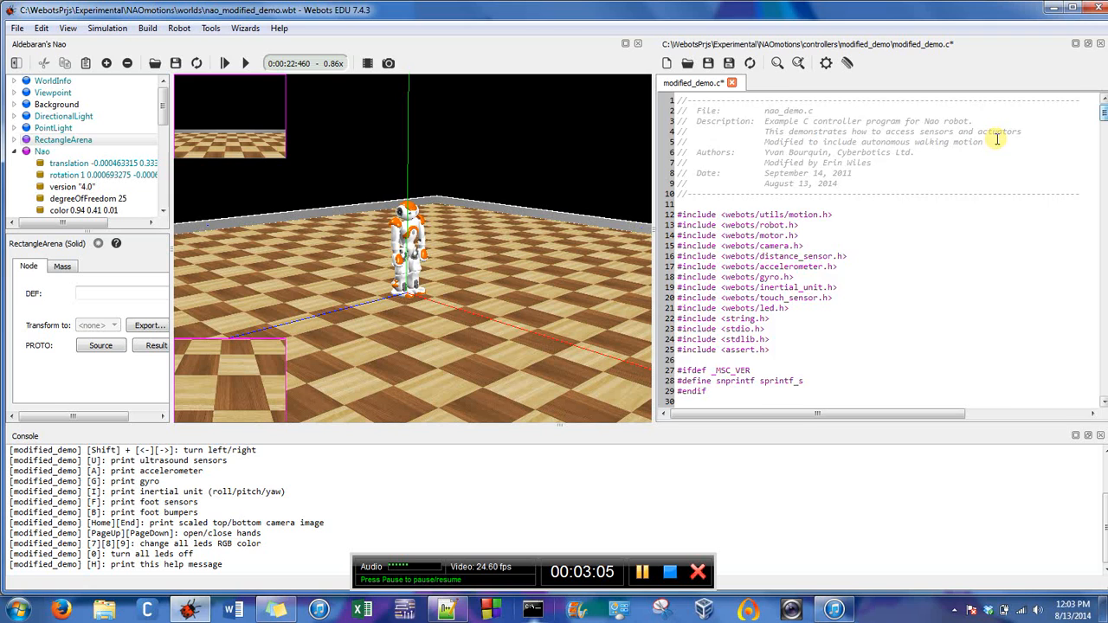
pyautogui.scroll(-3)
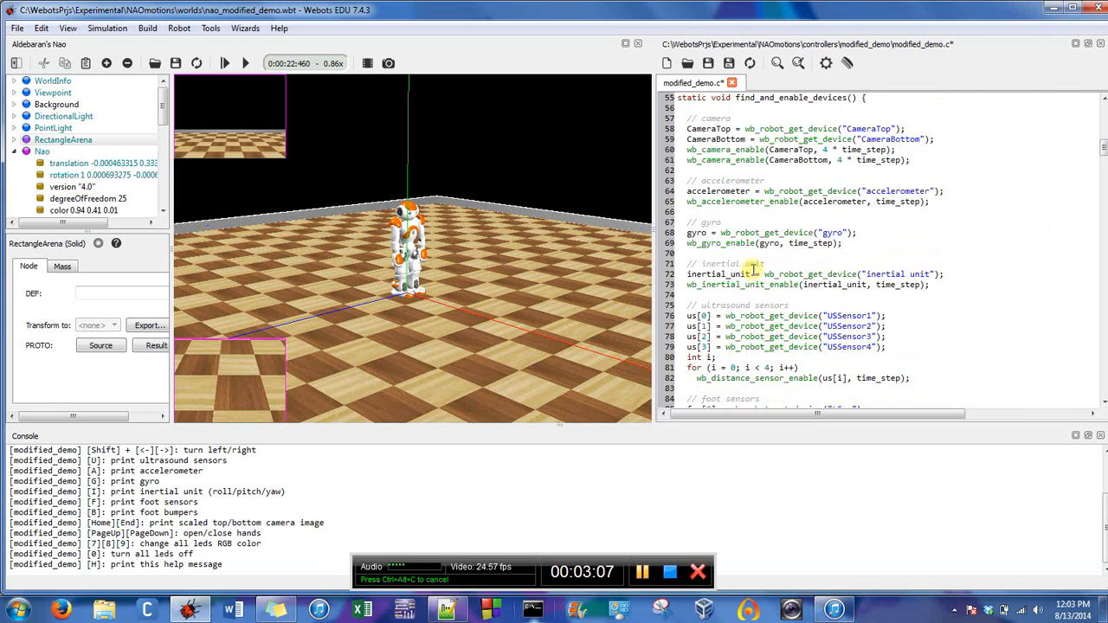
pyautogui.scroll(-3)
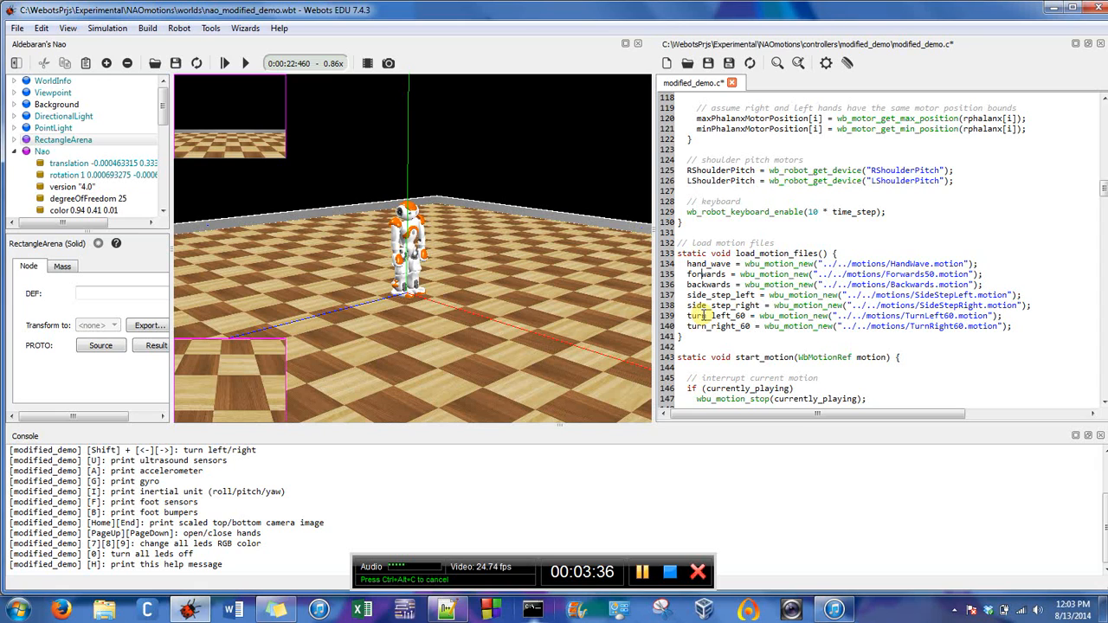
pyautogui.moveTo(1082, 201)
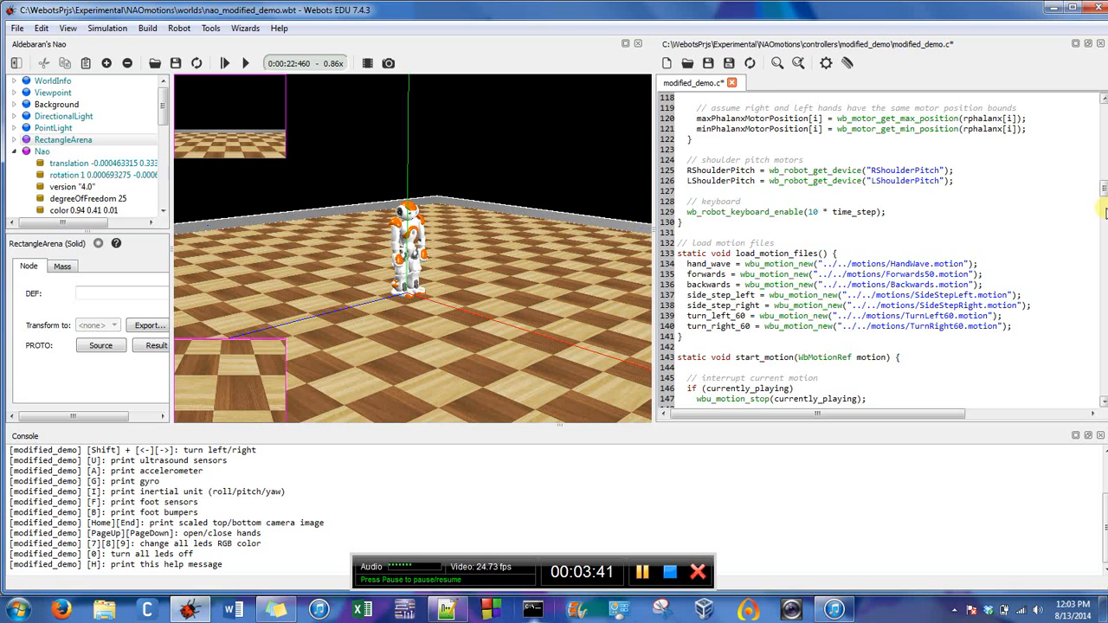
pyautogui.scroll(-3)
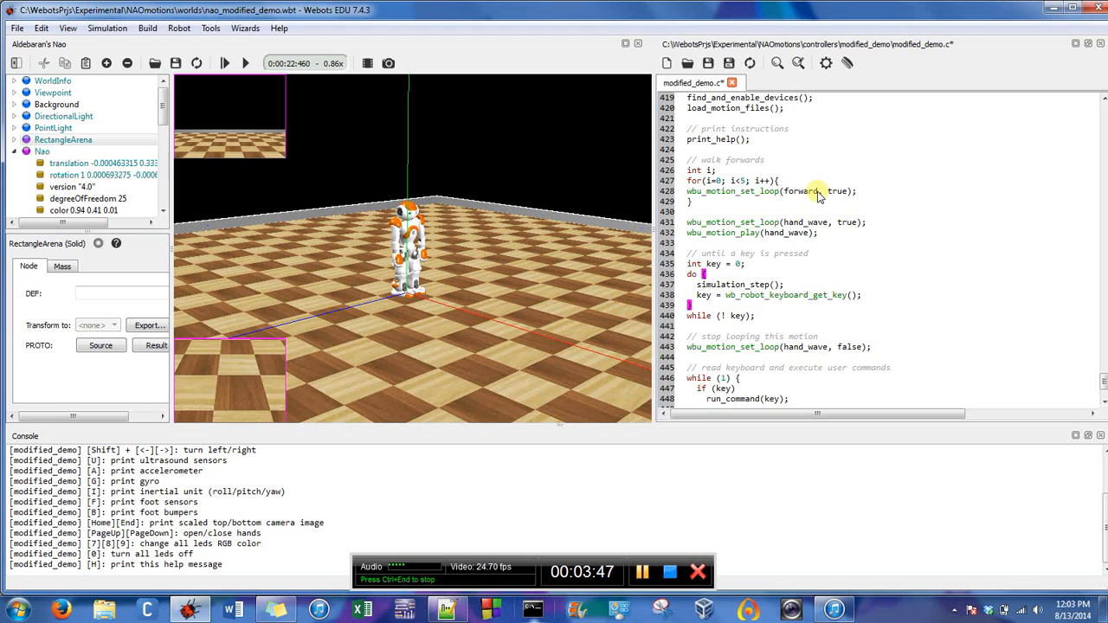
# Step: Add wbu_motion_play(fowards); and wbu_motion_set_loop(fowards, false); inside the loop
pyautogui.scroll(3)
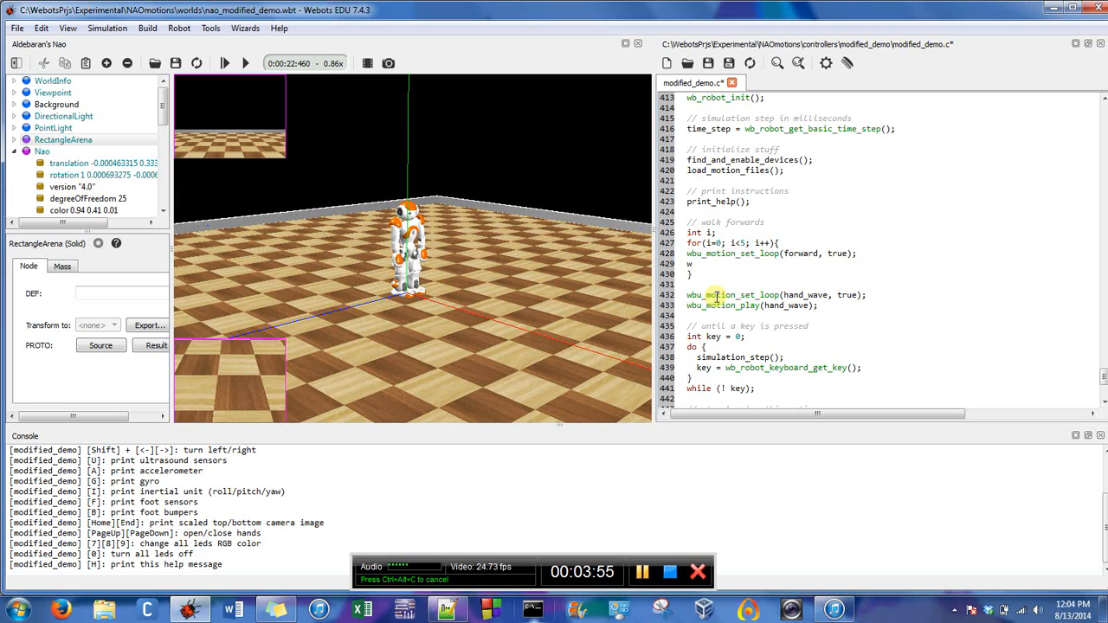
pyautogui.write('wbu_motion_play')
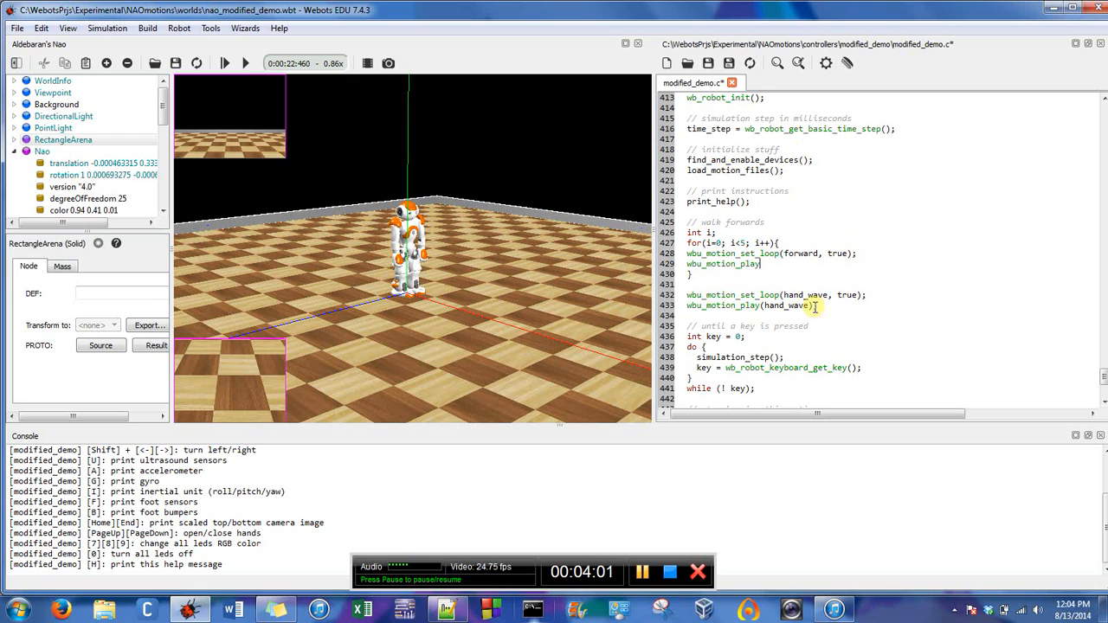
pyautogui.moveTo(1037, 362)
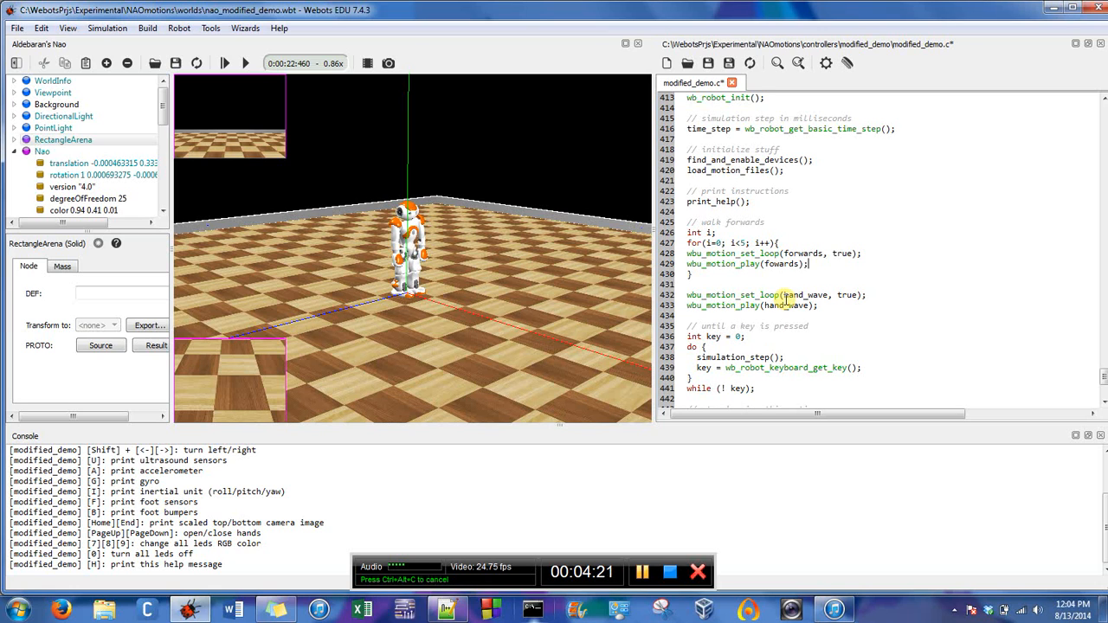
pyautogui.write('wbu_motion_set_loop(fowards,')
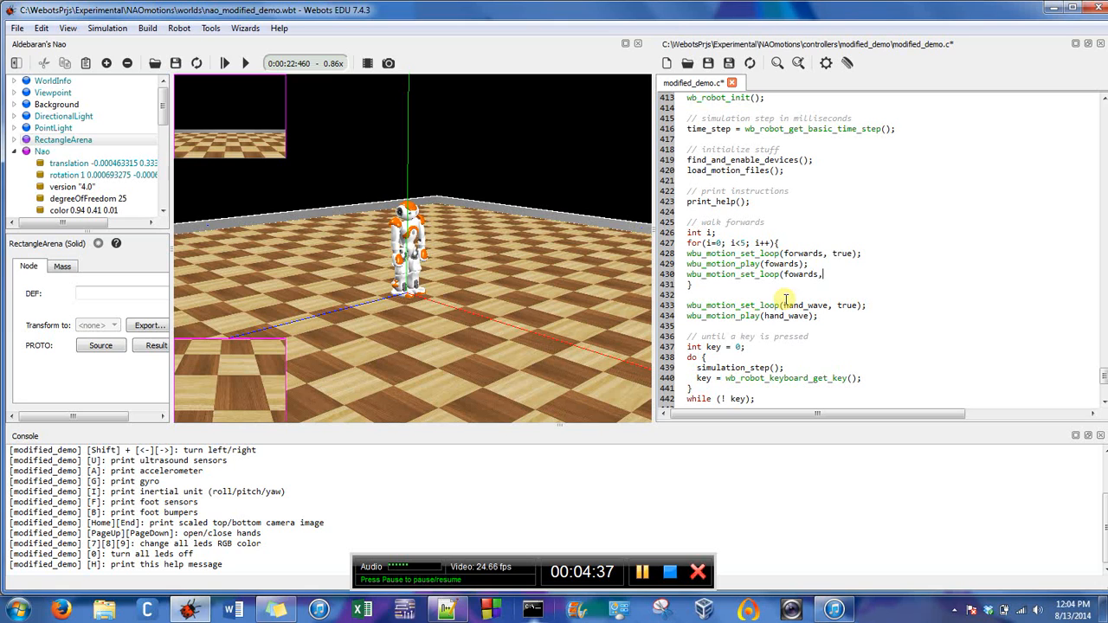
pyautogui.write('false);')
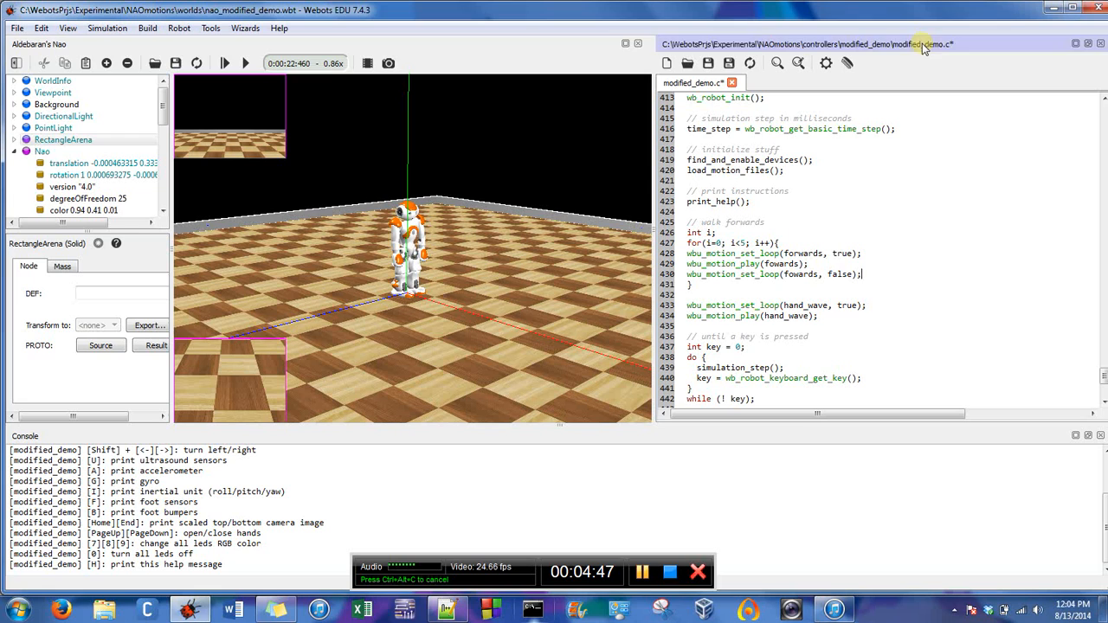
pyautogui.moveTo(825, 62)
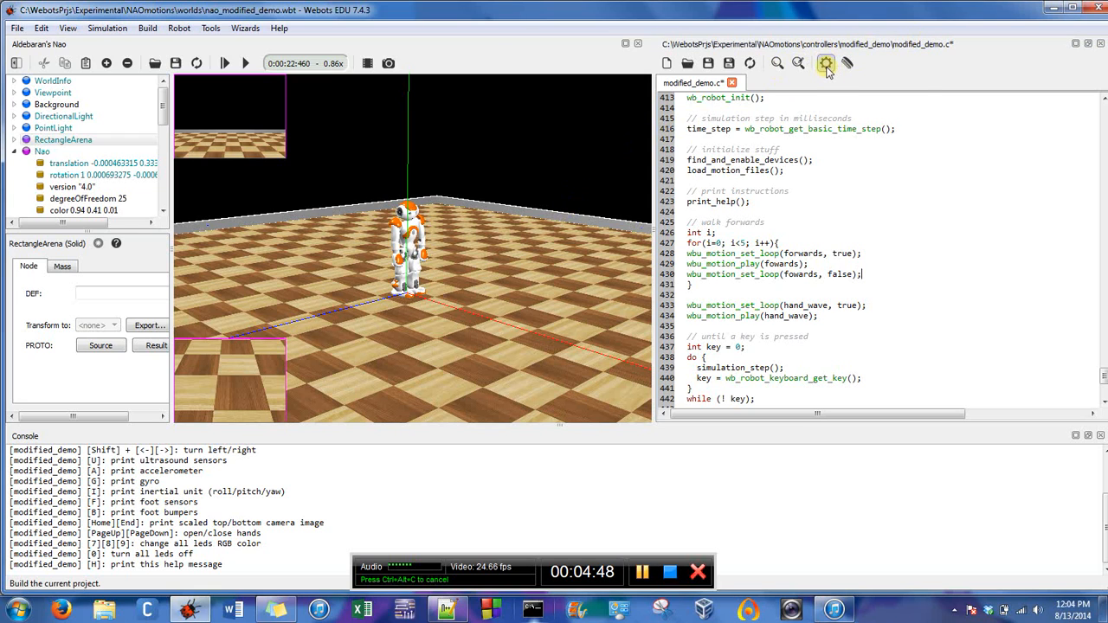
# Step: Build, correct the undeclared 'fowards' to 'forwards' after the error, and rebuild
pyautogui.click(827, 62)
pyautogui.write('r')
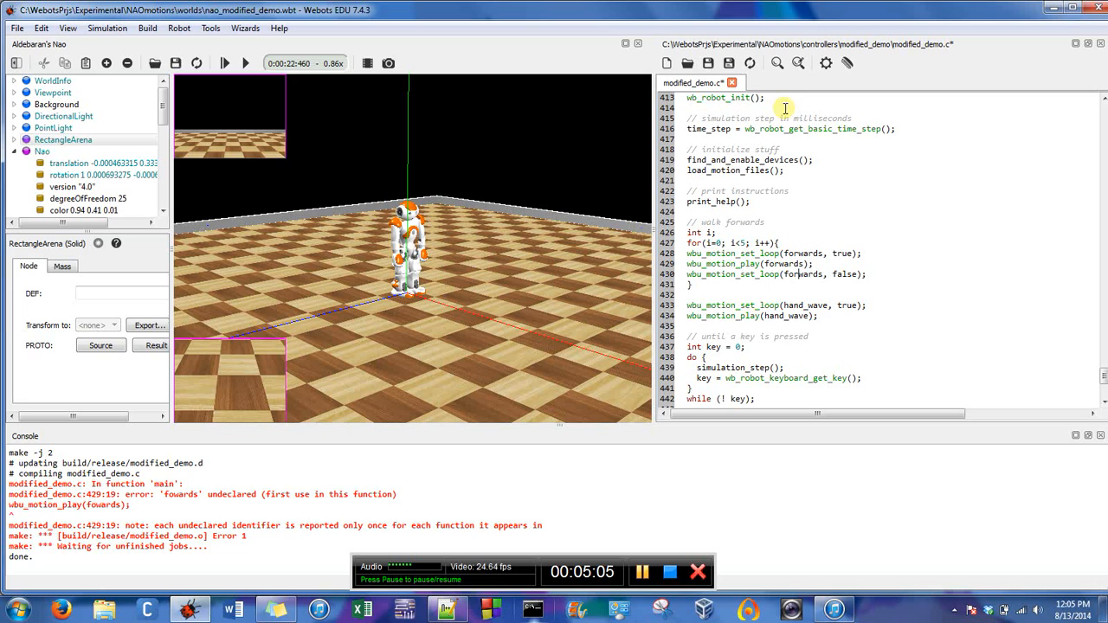
pyautogui.click(825, 62)
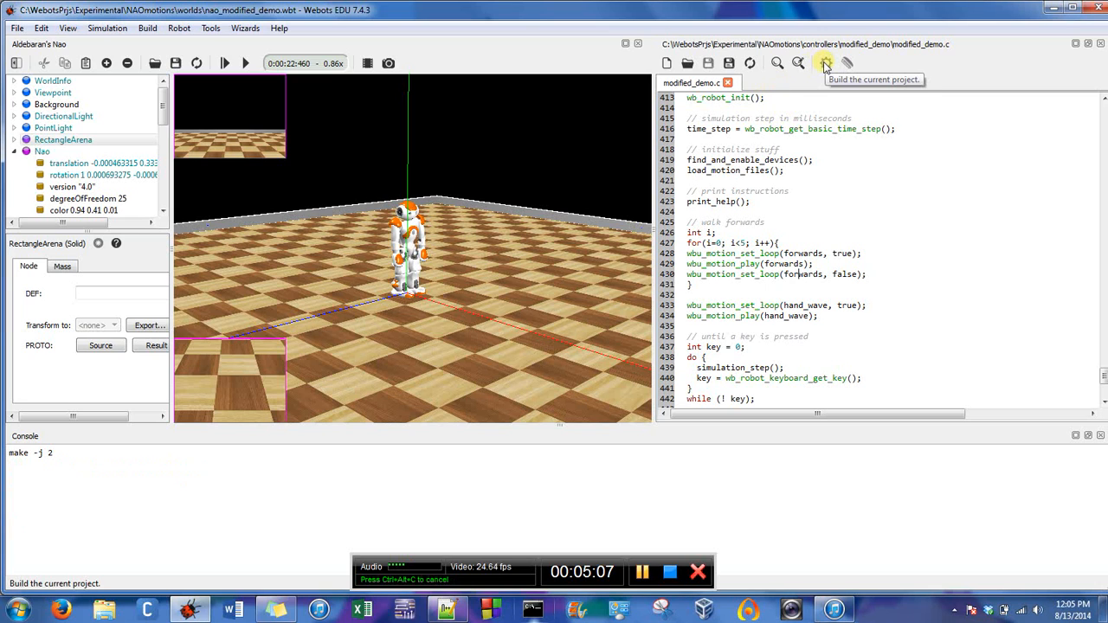
# Step: Finish the successful compilation and accept reverting the simulation to its start
pyautogui.click(824, 63)
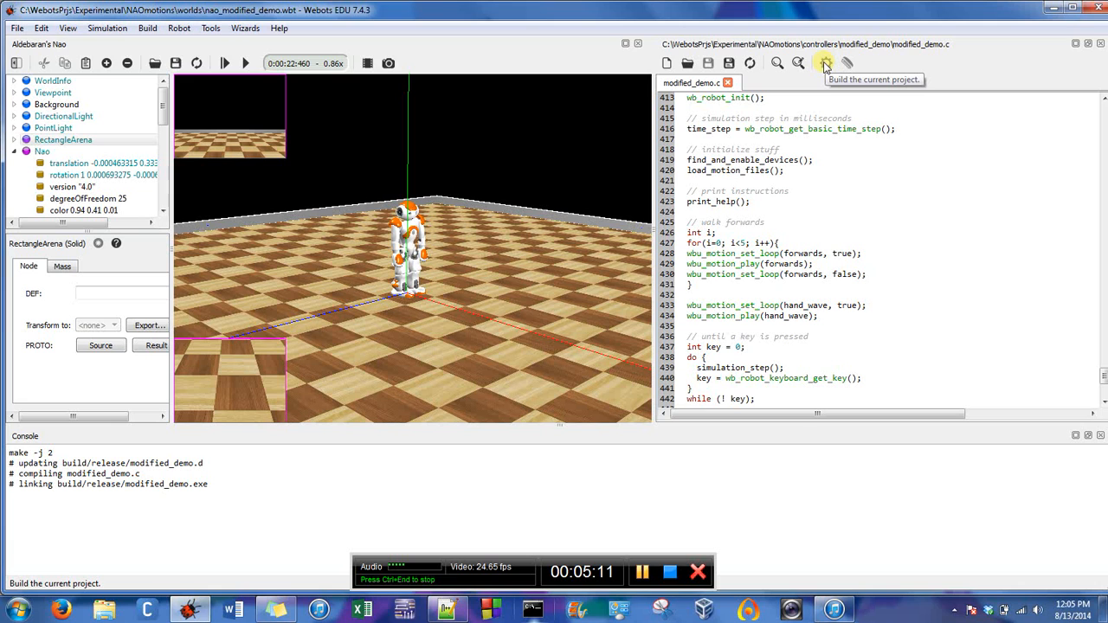
pyautogui.click(825, 63)
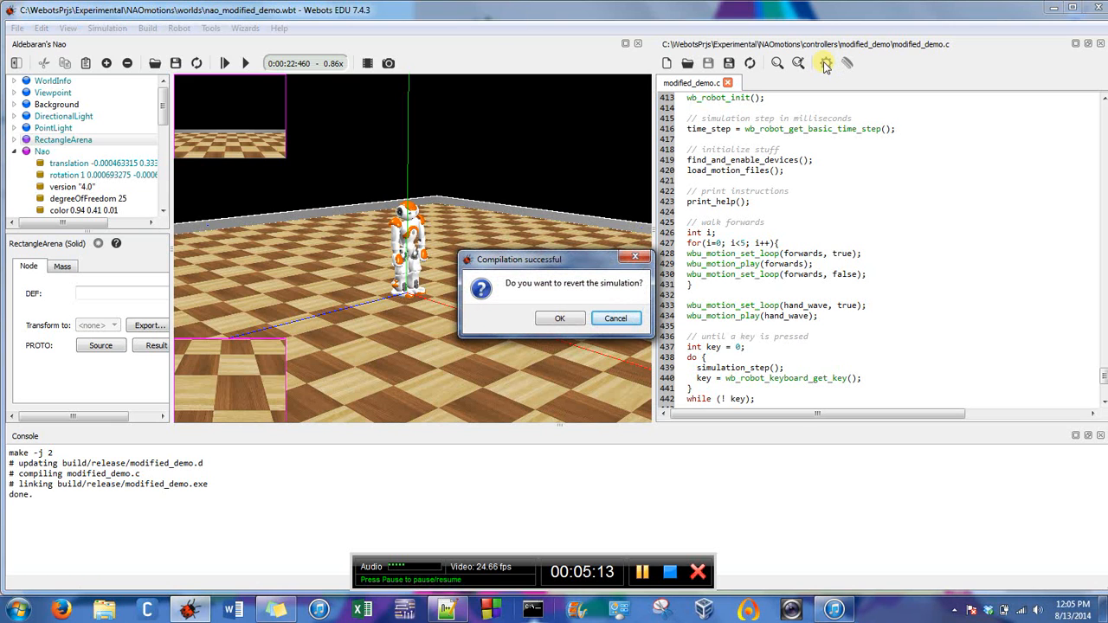
pyautogui.click(559, 317)
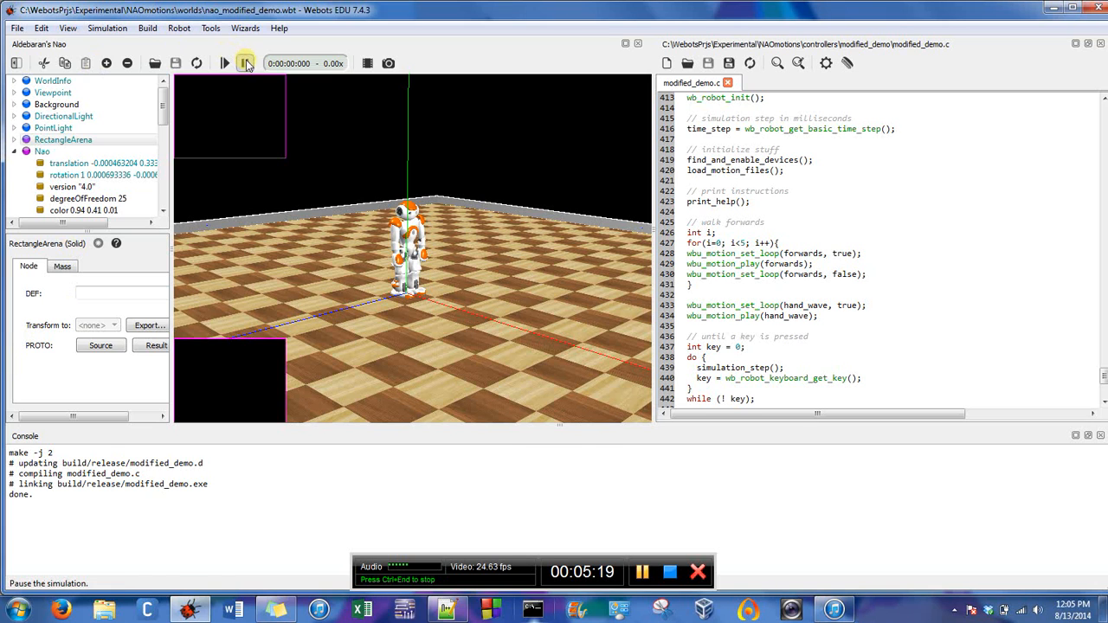
# Step: Run the simulation so Nao walks and falls, then start a new int declaration in the walk loop
pyautogui.click(245, 62)
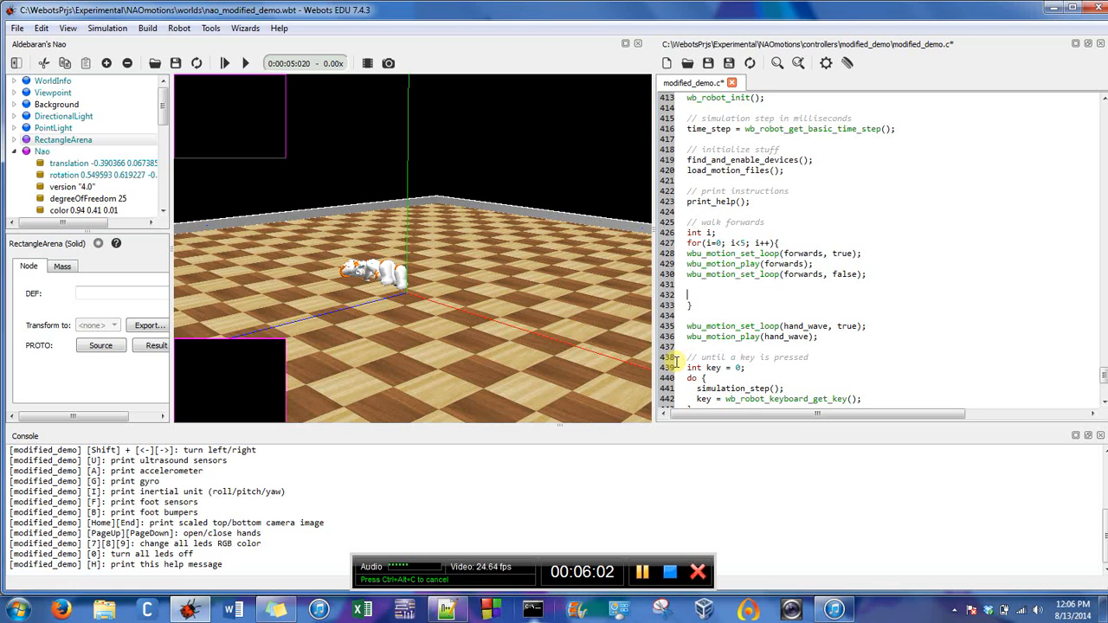
pyautogui.write('int a')
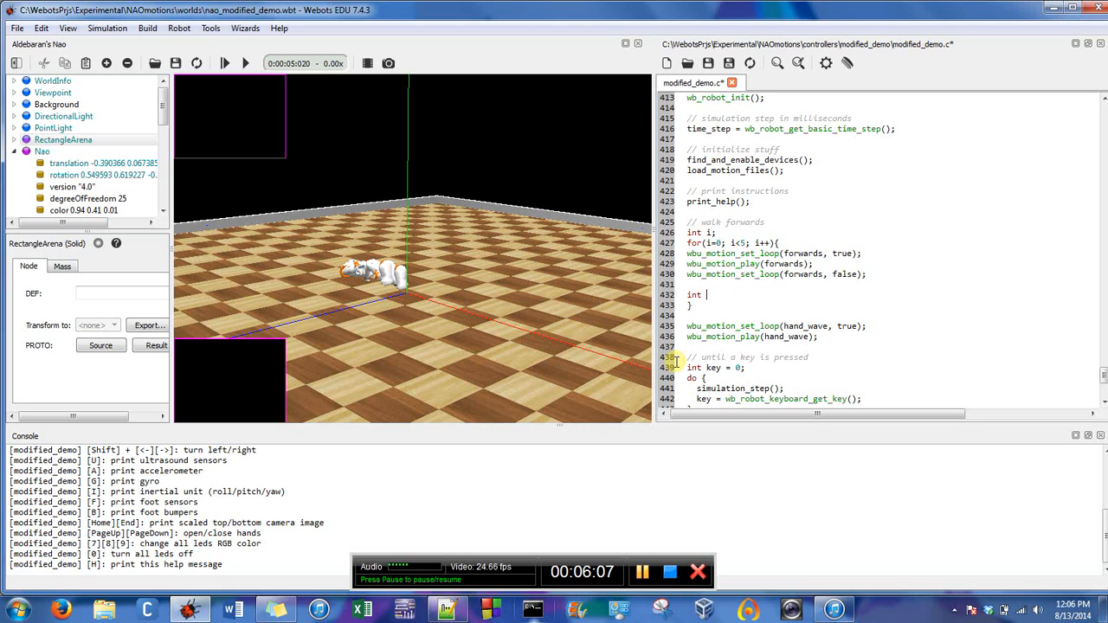
# Step: Declare int pause; and write the header for(pause=7000; pause>0; pause-=time_step
pyautogui.write('p')
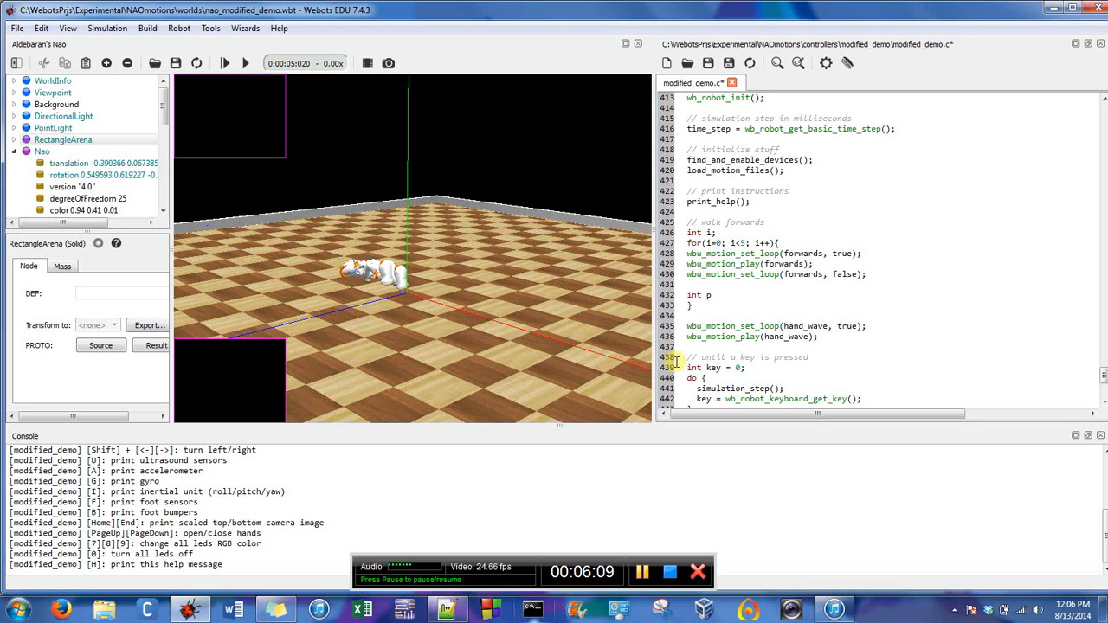
pyautogui.write('ause;')
pyautogui.write('foe(')
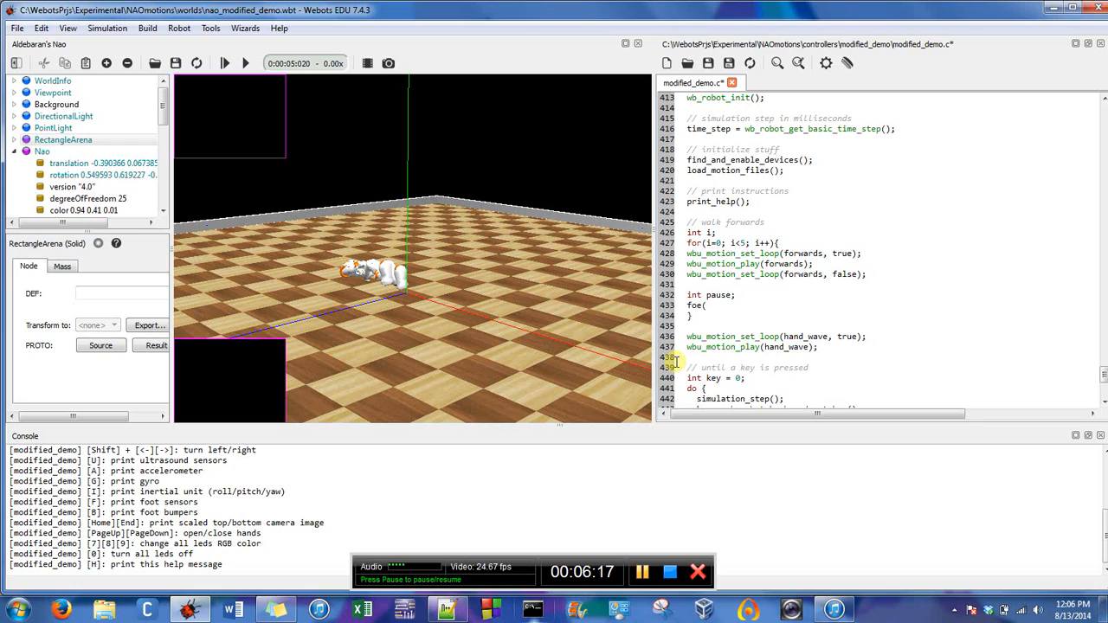
pyautogui.write('pause=')
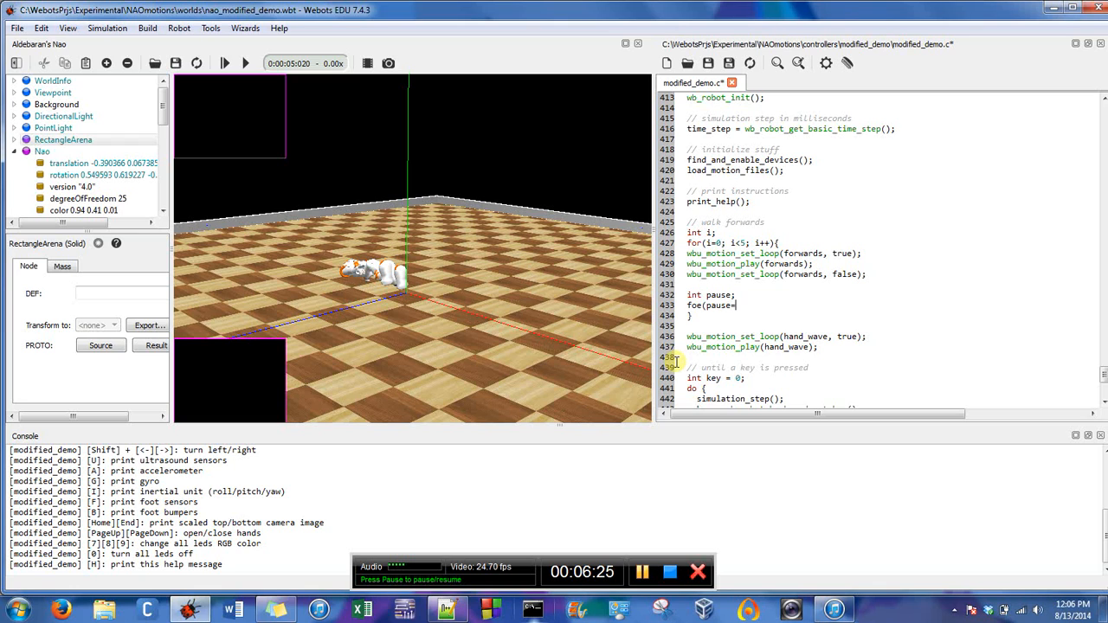
pyautogui.write('7000; pause')
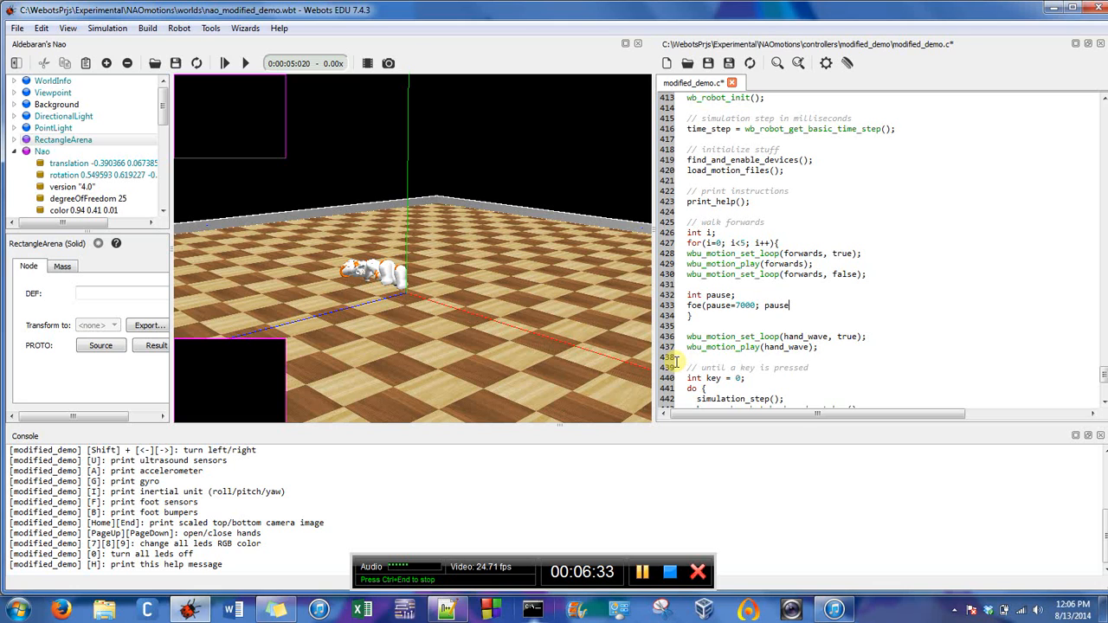
pyautogui.write('>0; pause-=')
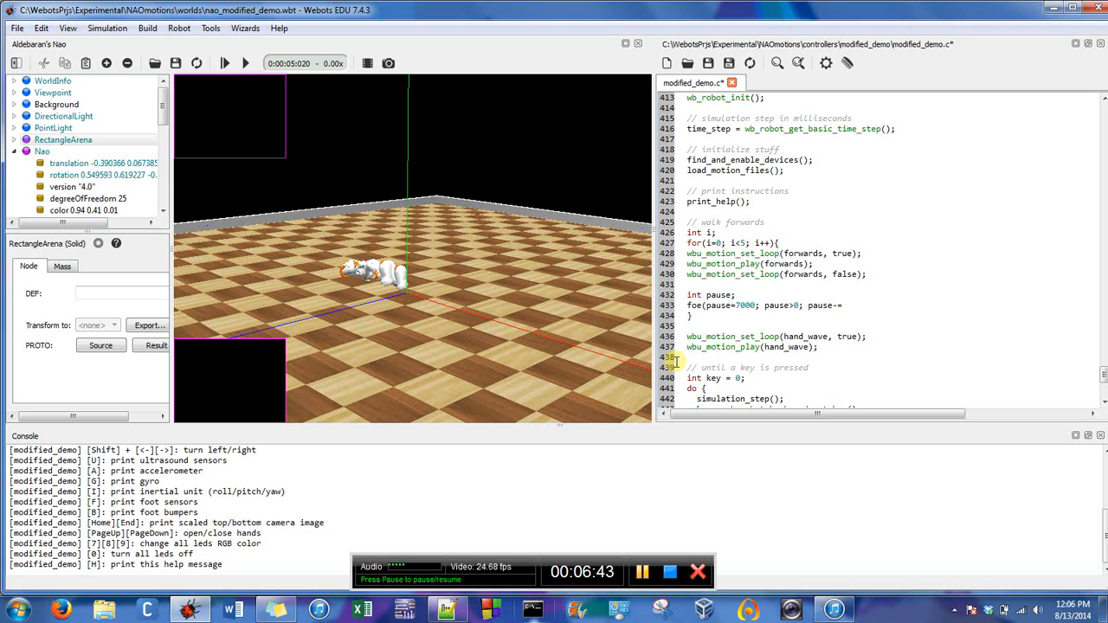
pyautogui.write('time_step){')
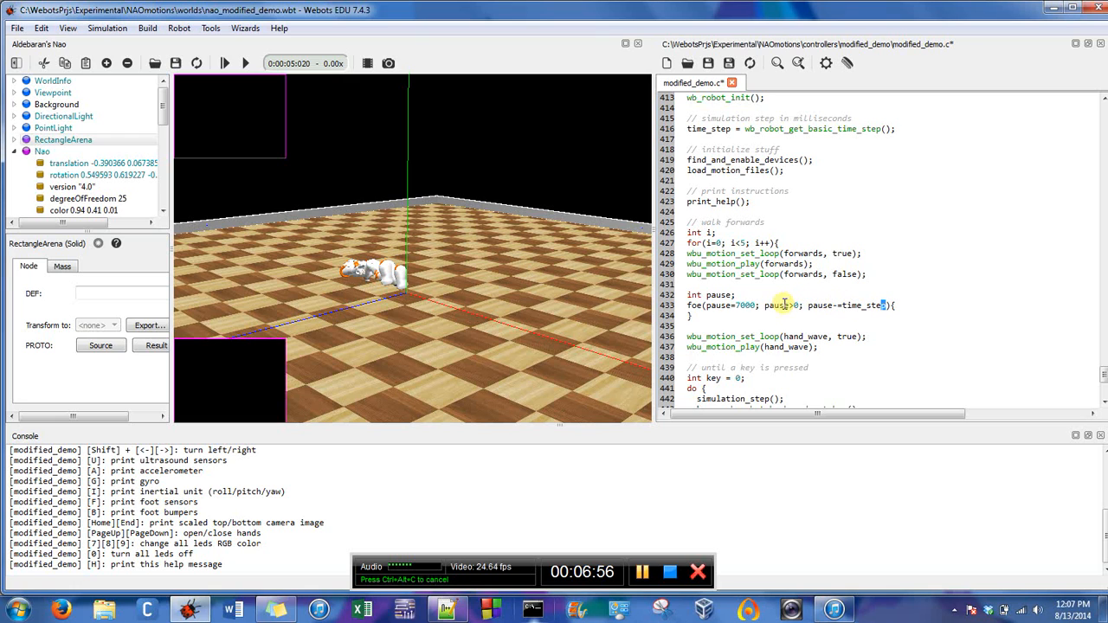
pyautogui.moveTo(798, 62)
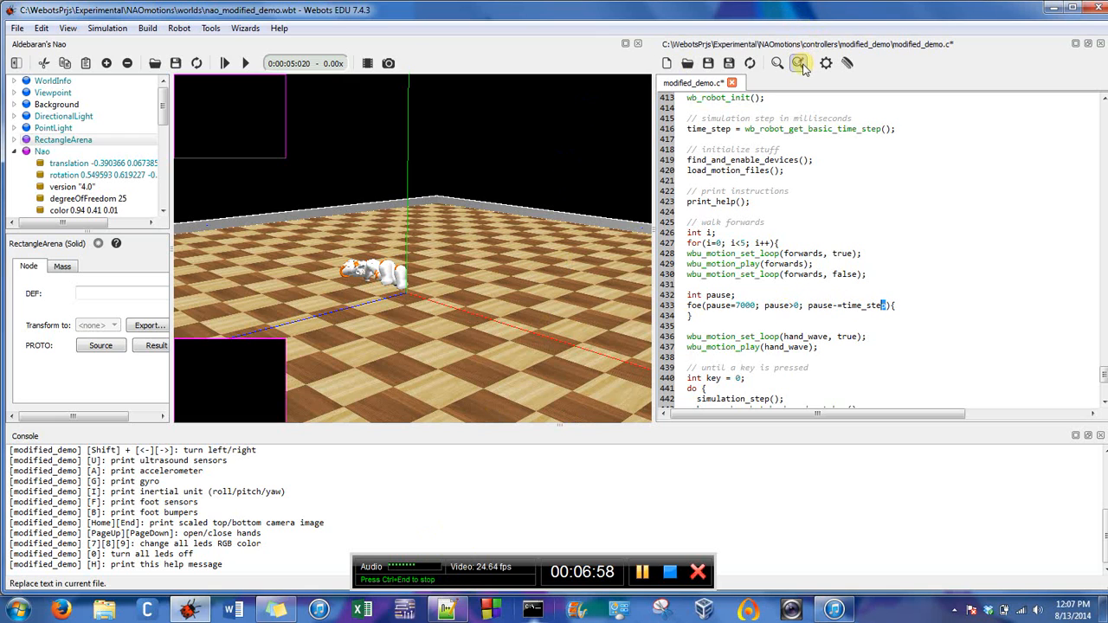
pyautogui.moveTo(798, 62)
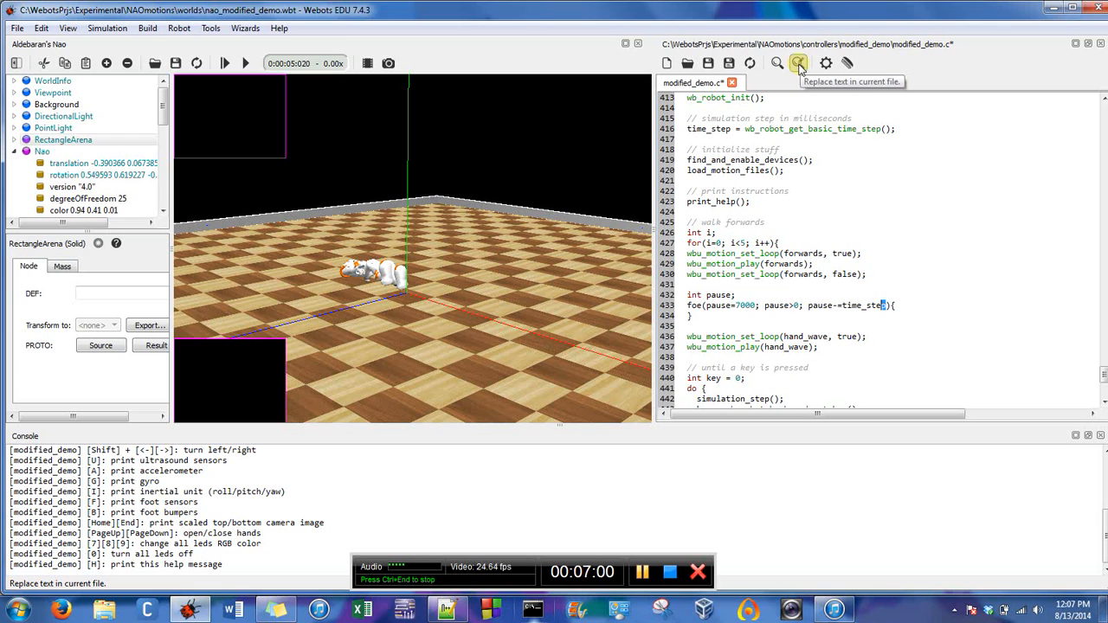
# Step: Search the controller file for time_step, wrapping the search to the file start
pyautogui.click(777, 63)
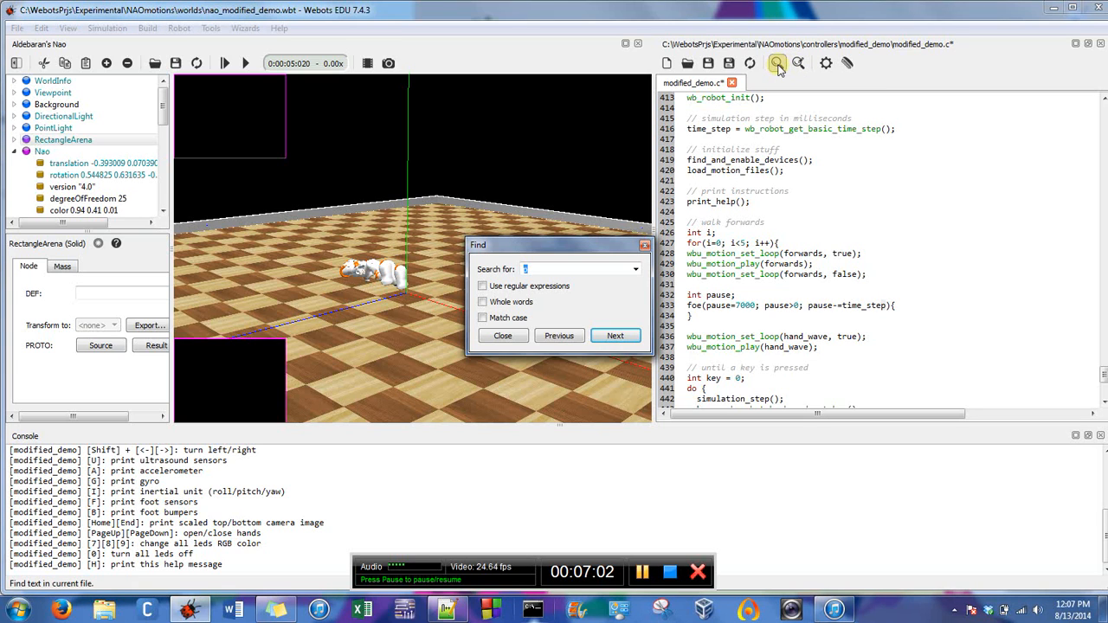
pyautogui.write('time_s')
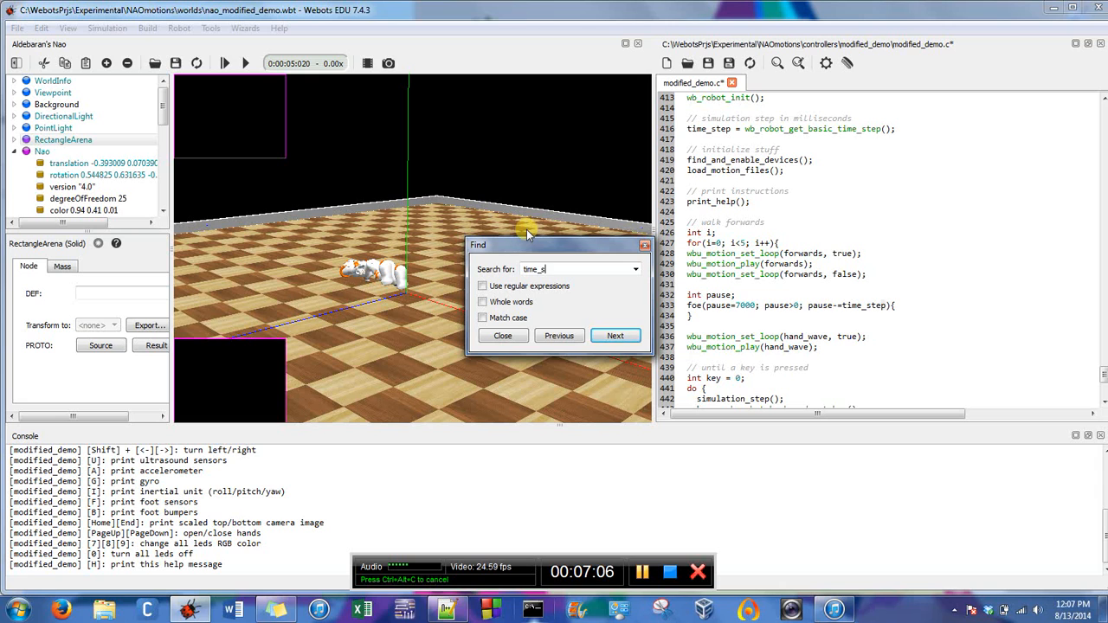
pyautogui.click(615, 335)
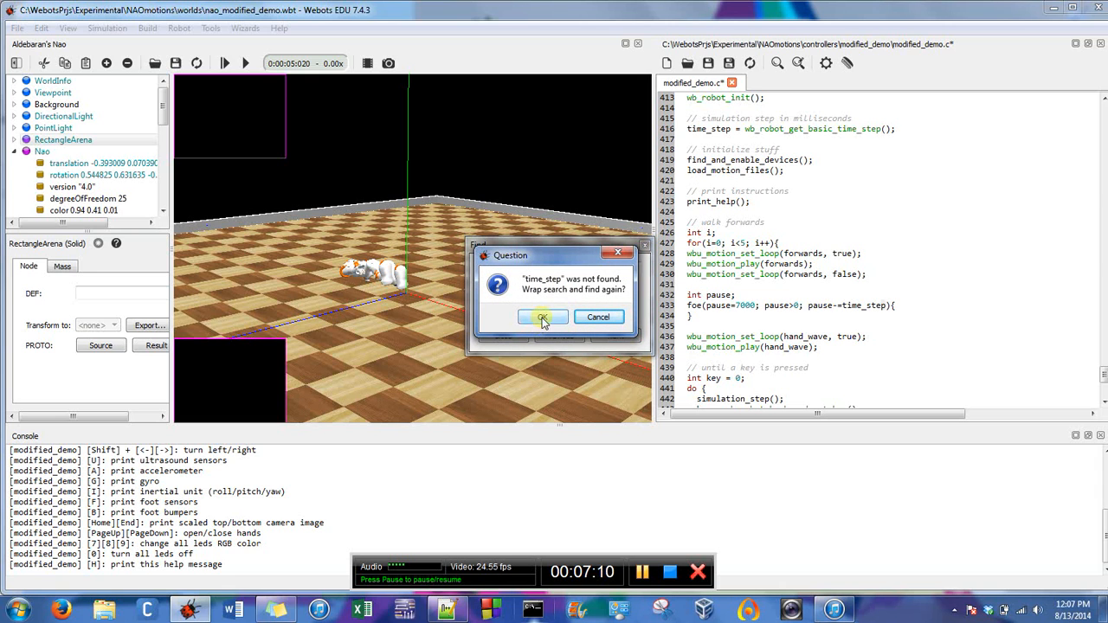
pyautogui.click(542, 317)
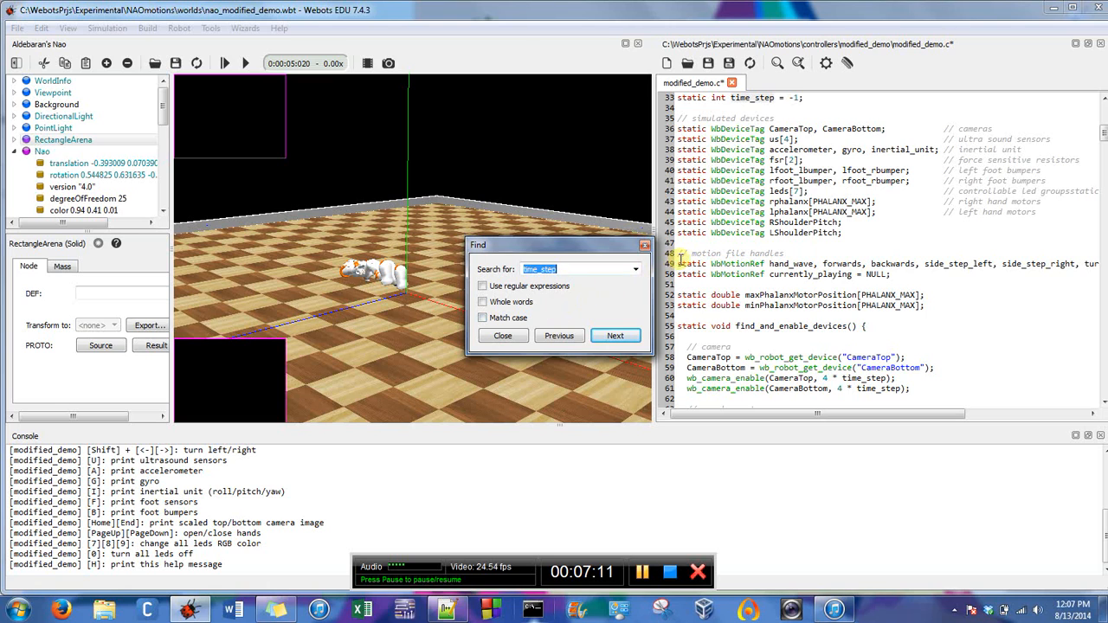
# Step: Step through the remaining time_step matches back to main() and close the search
pyautogui.click(615, 335)
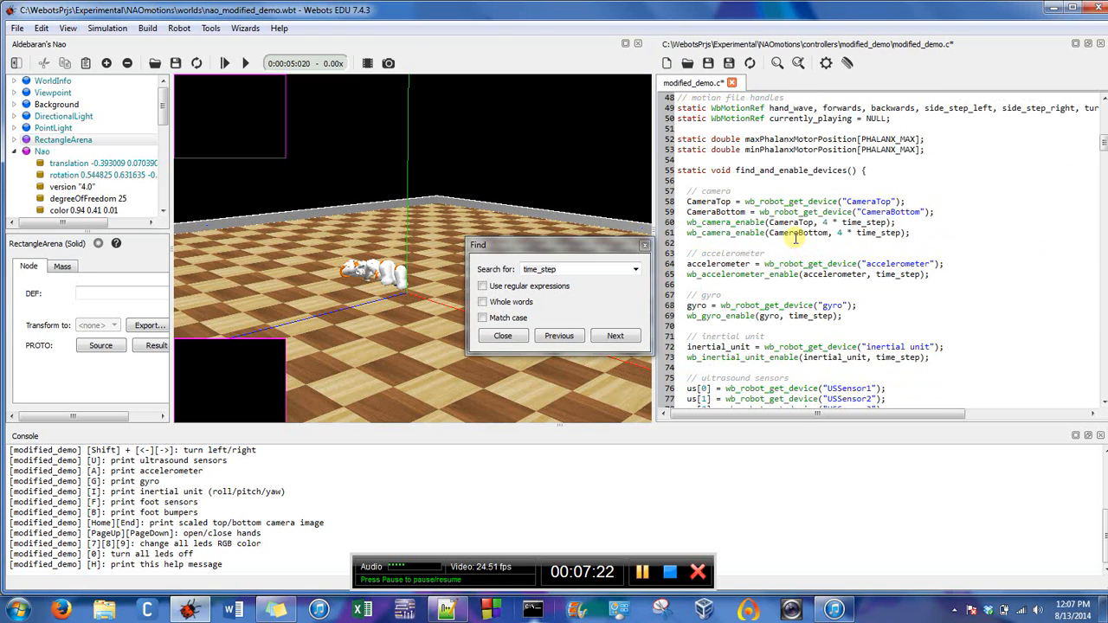
pyautogui.click(615, 335)
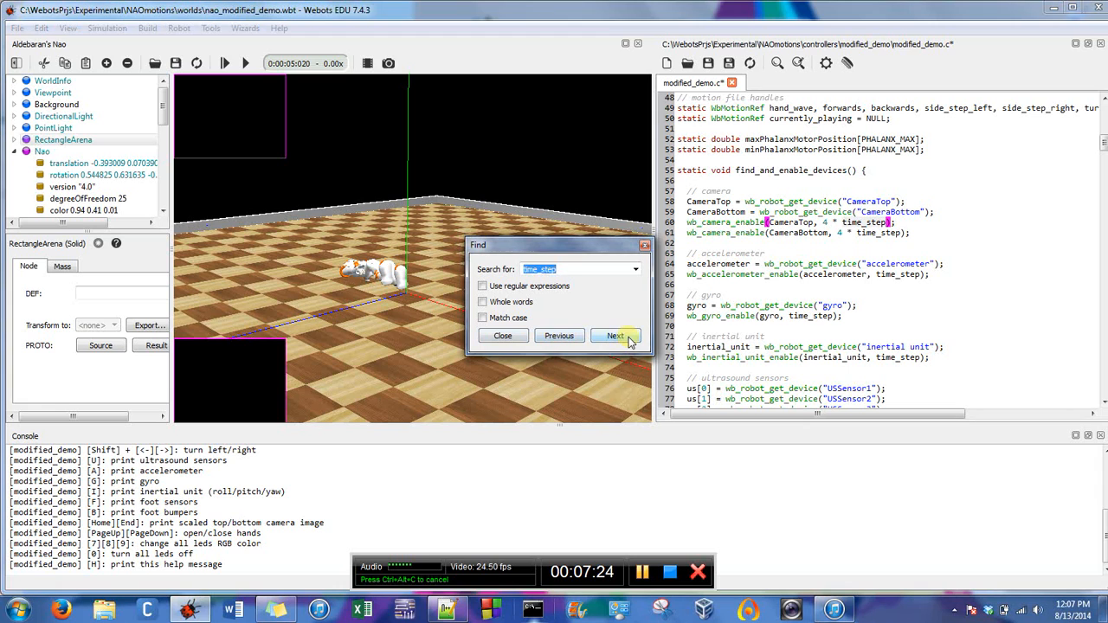
pyautogui.click(616, 336)
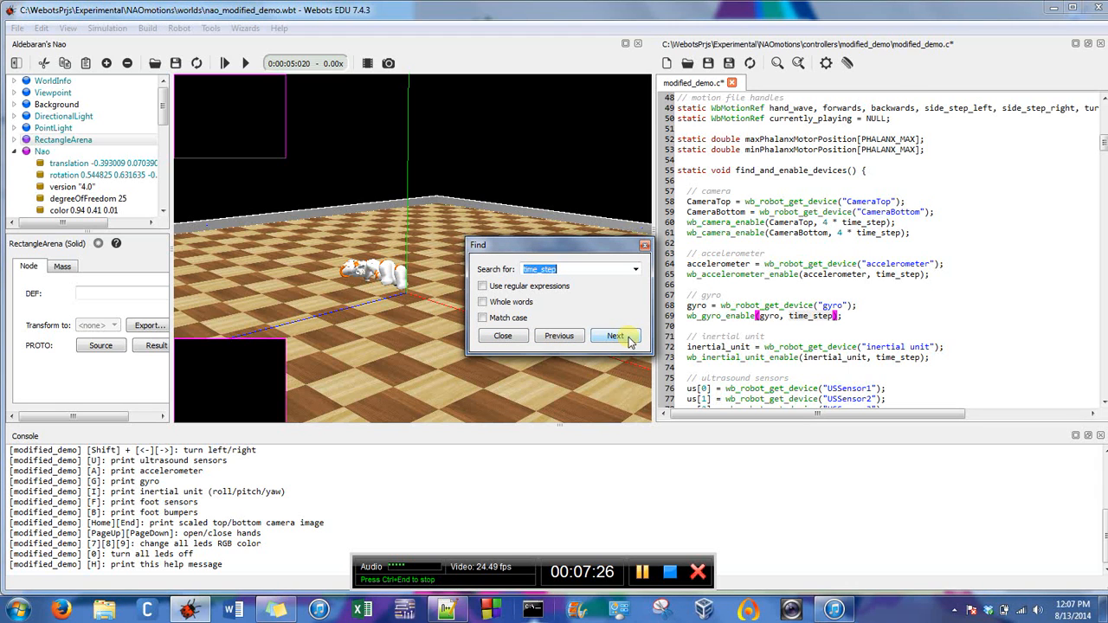
pyautogui.click(616, 336)
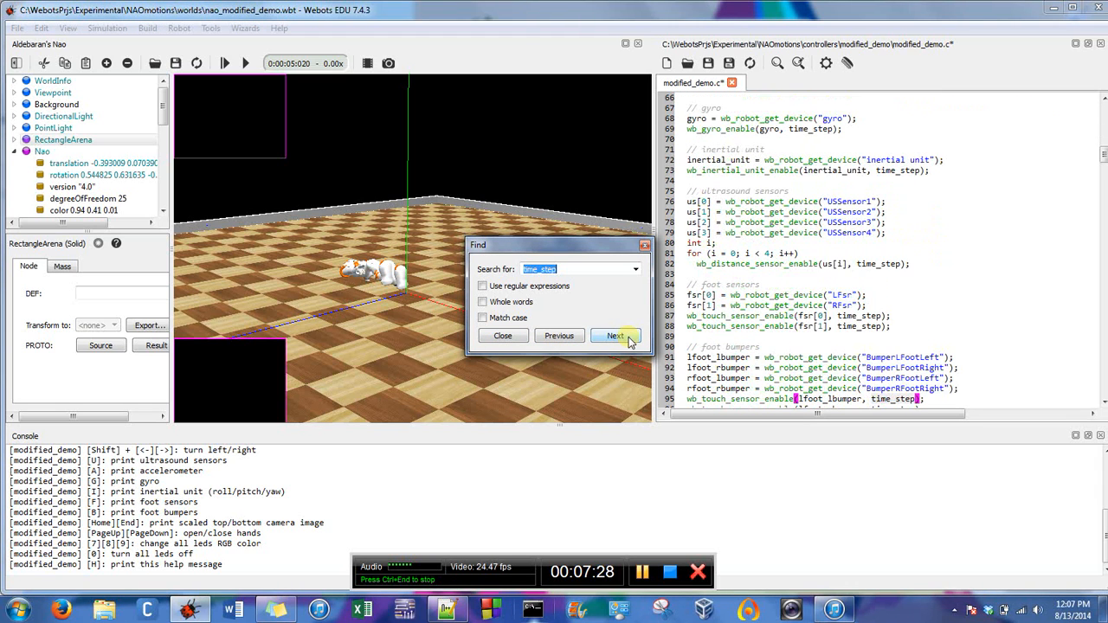
pyautogui.click(614, 336)
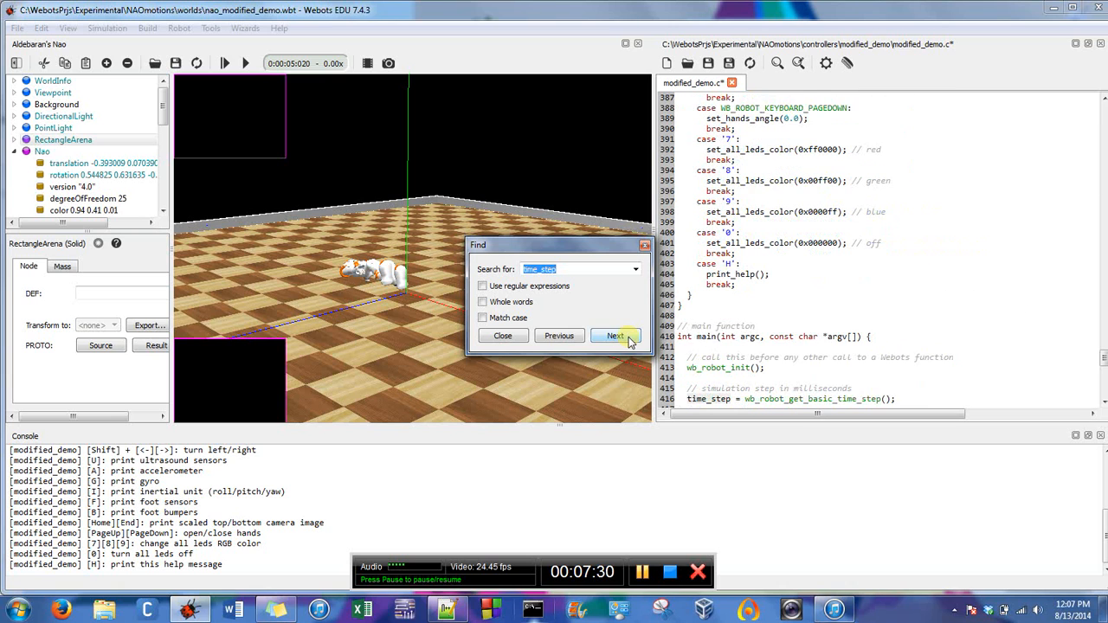
pyautogui.click(502, 336)
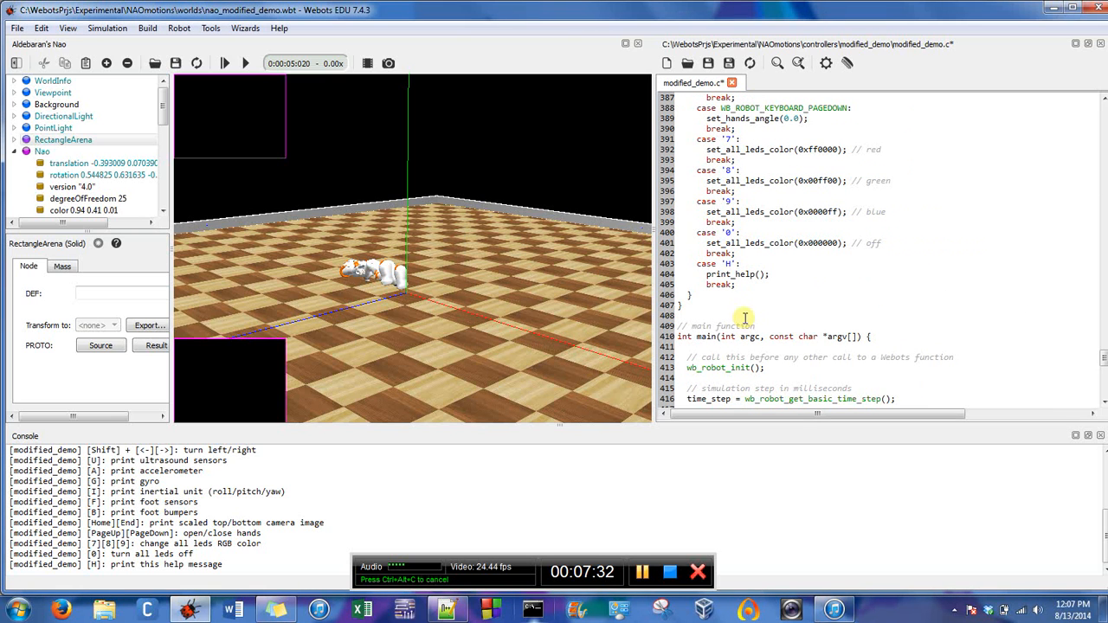
# Step: Correct 'foe' to 'for' and add wb_robot_step(time_step); inside the pause loop
pyautogui.scroll(-3)
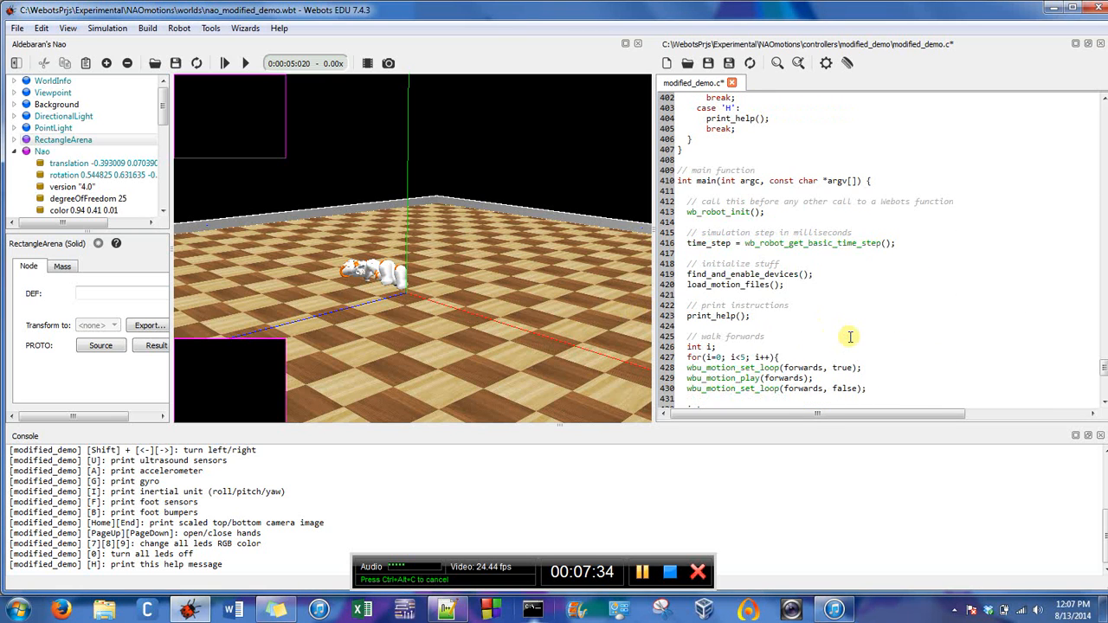
pyautogui.scroll(-3)
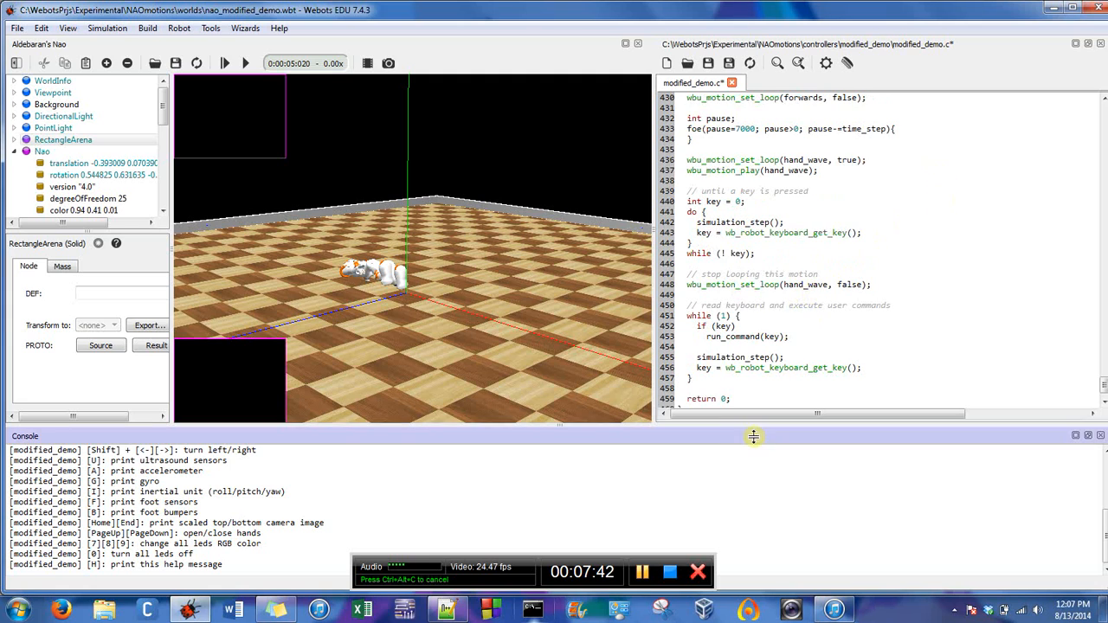
pyautogui.scroll(3)
pyautogui.write('r')
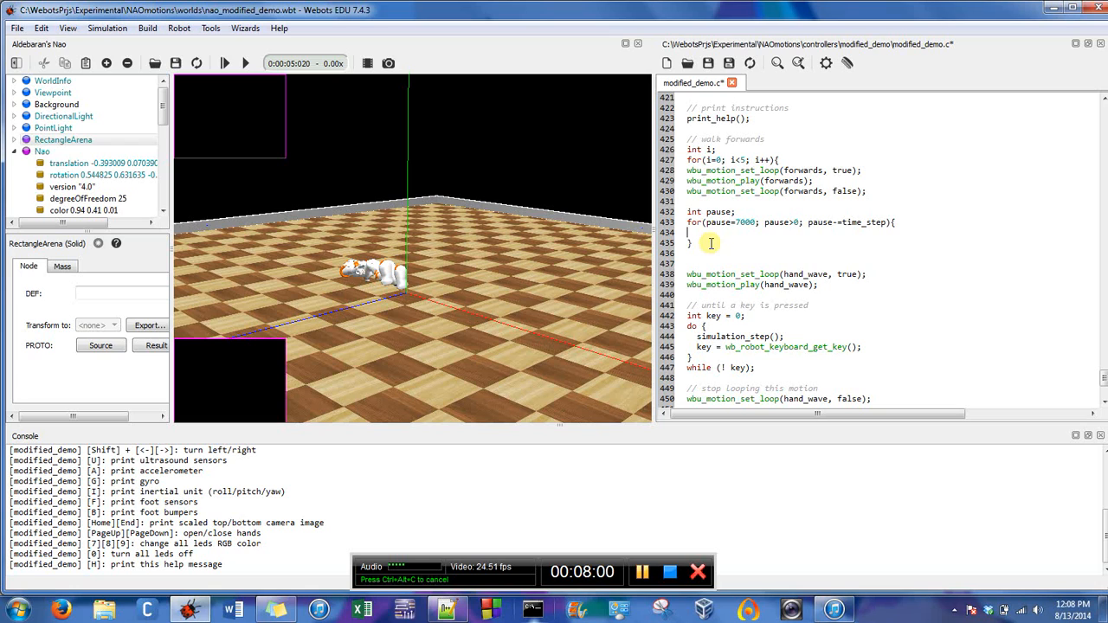
pyautogui.write('wb')
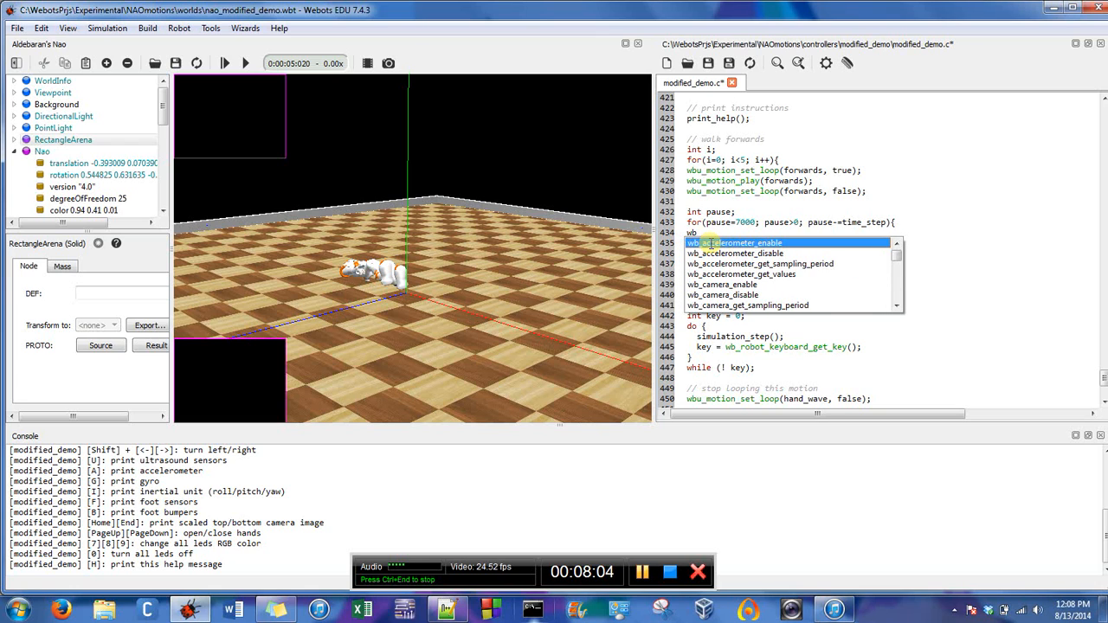
pyautogui.write('rd')
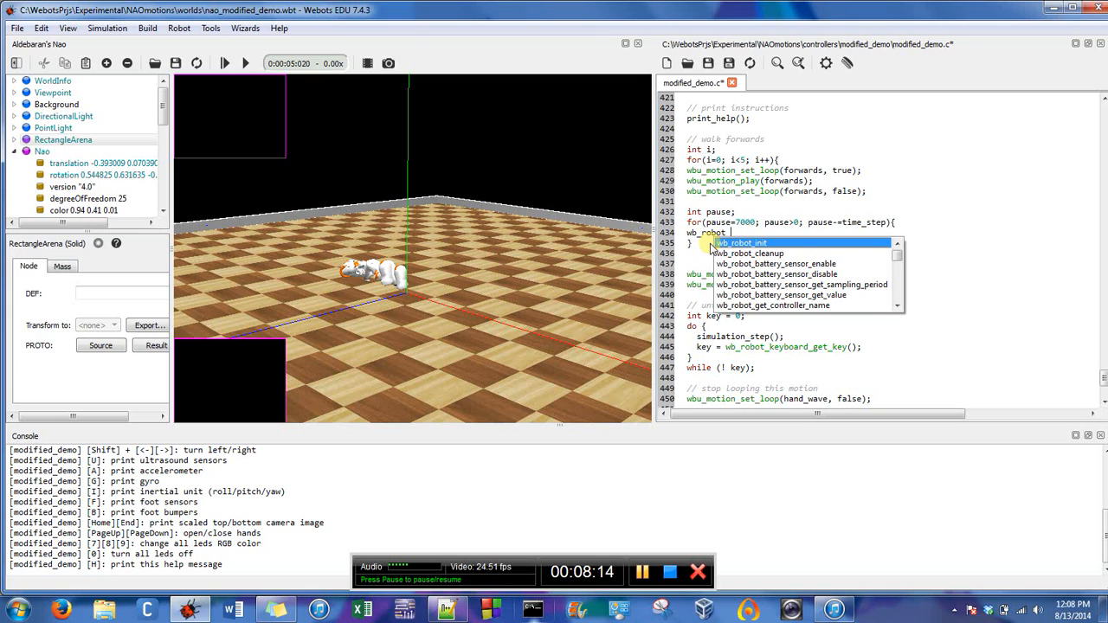
pyautogui.write('step')
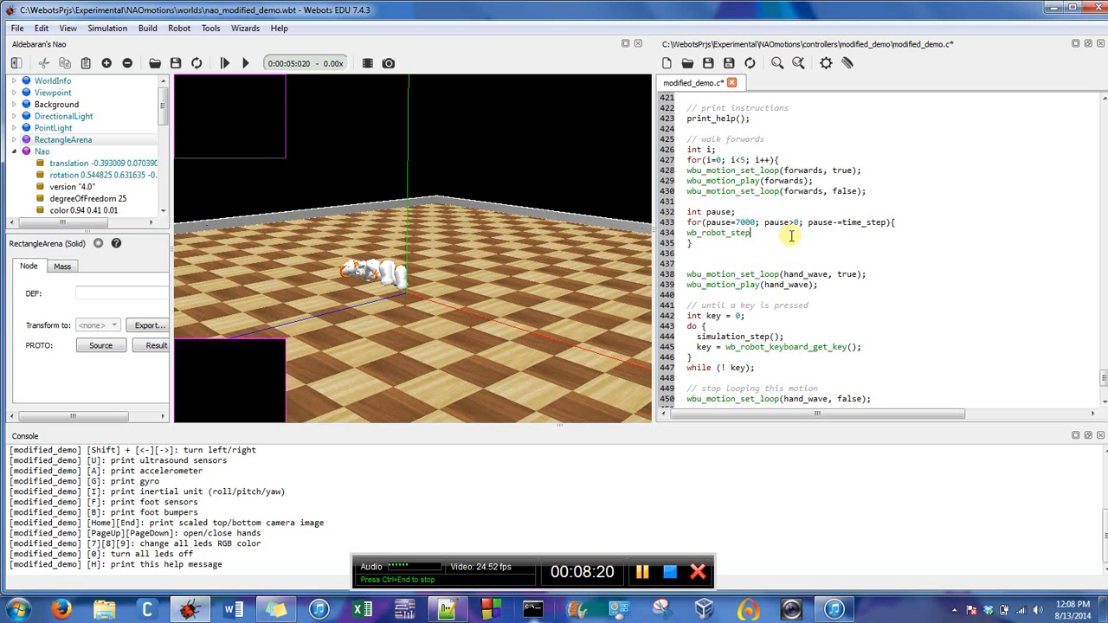
pyautogui.write('(time_step);')
pyautogui.click(881, 243)
pyautogui.write('//for pause')
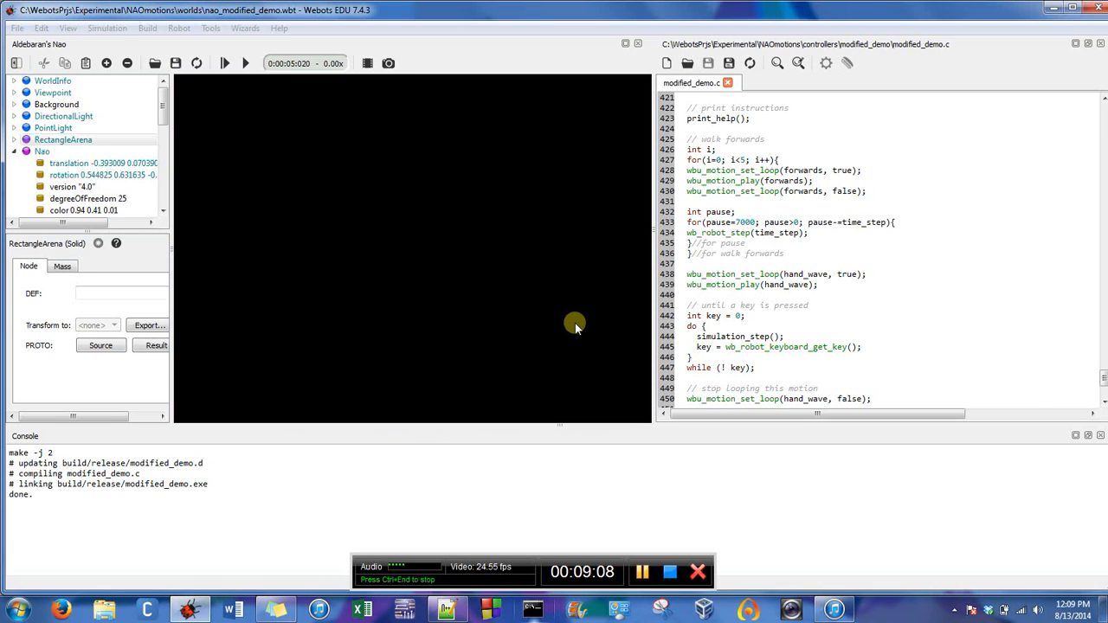
# Step: Run the rebuilt controller so Nao walks forward upright, then pause the simulation
pyautogui.click(196, 62)
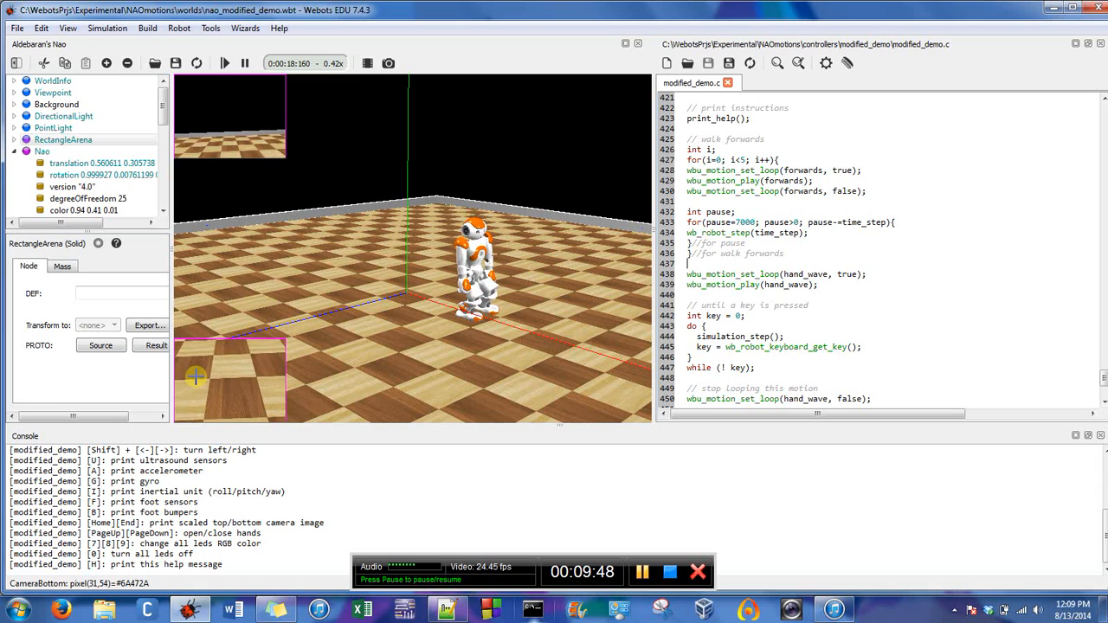
pyautogui.click(246, 62)
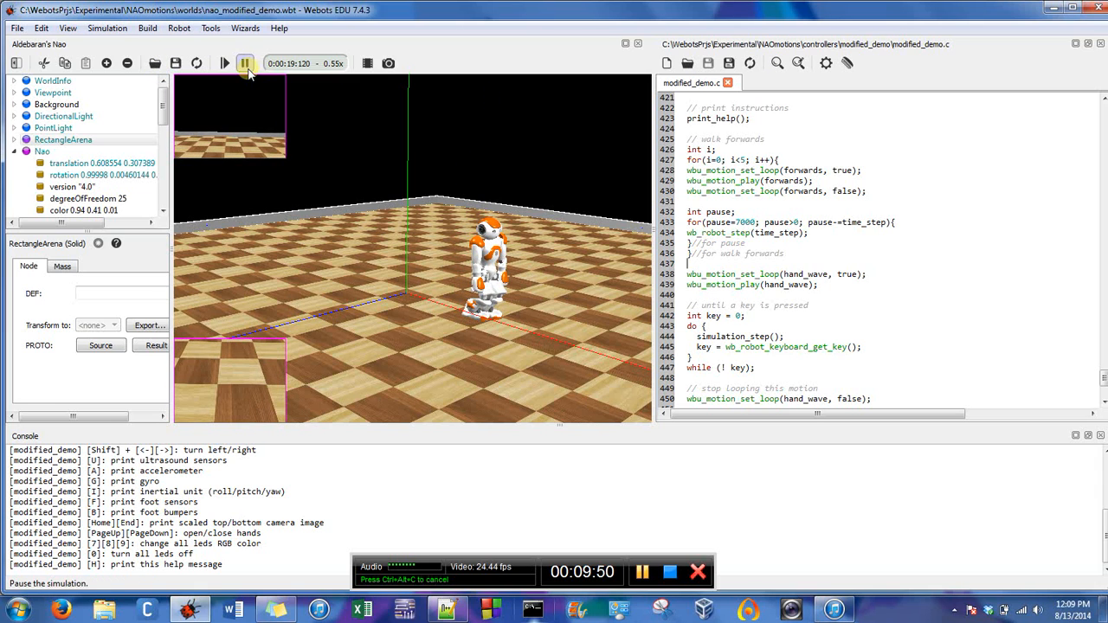
pyautogui.click(224, 62)
pyautogui.write('1')
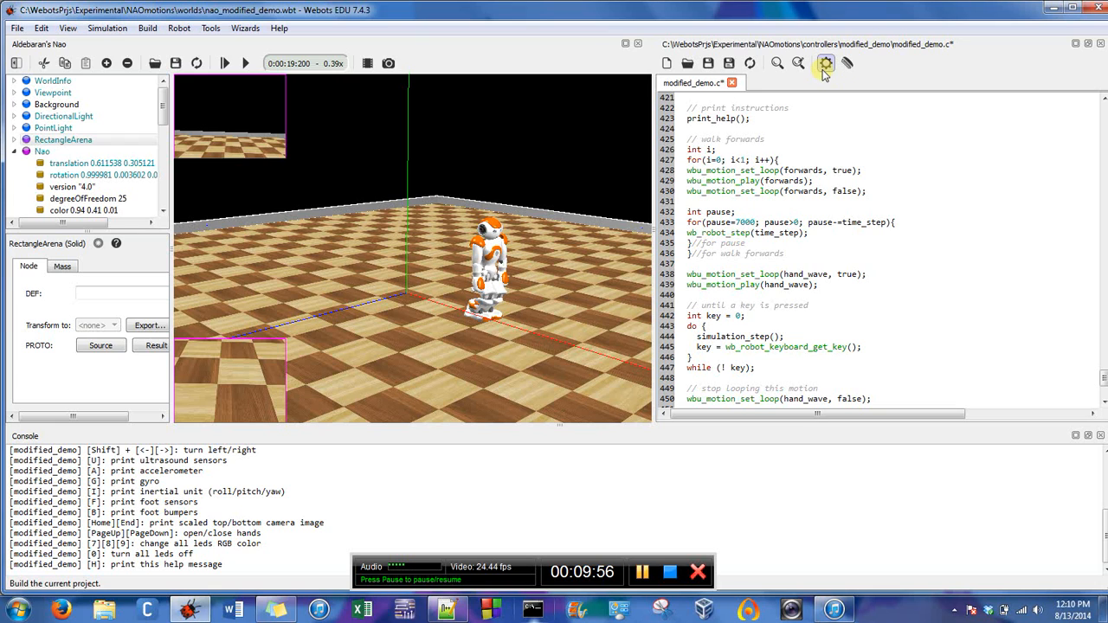
# Step: Rebuild the controller with the one-iteration walk loop, revert the simulation and run it
pyautogui.click(708, 64)
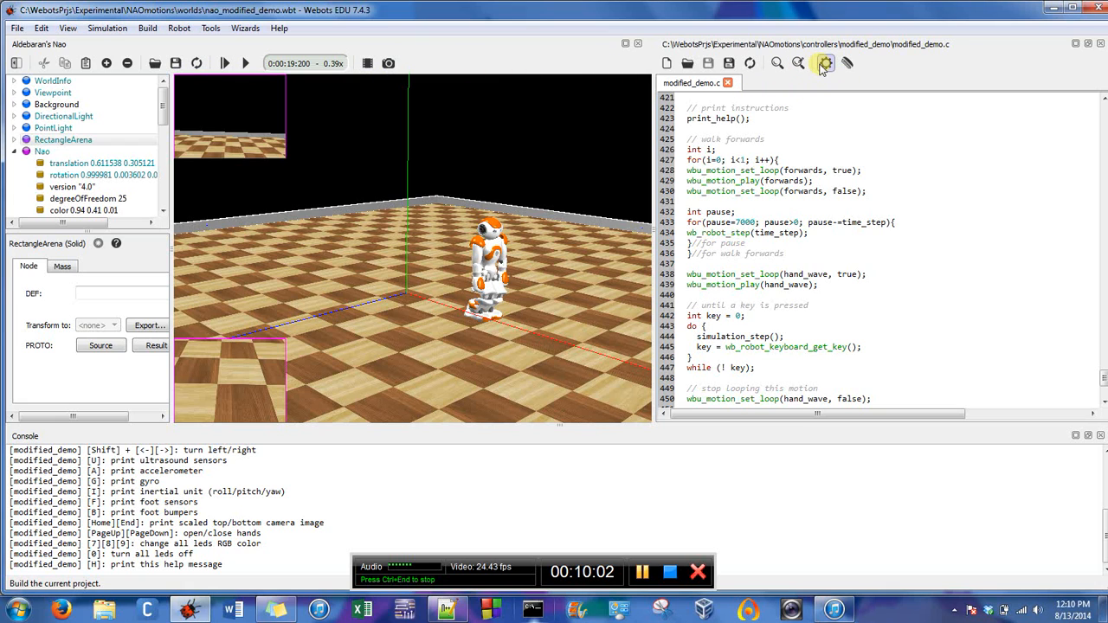
pyautogui.click(823, 63)
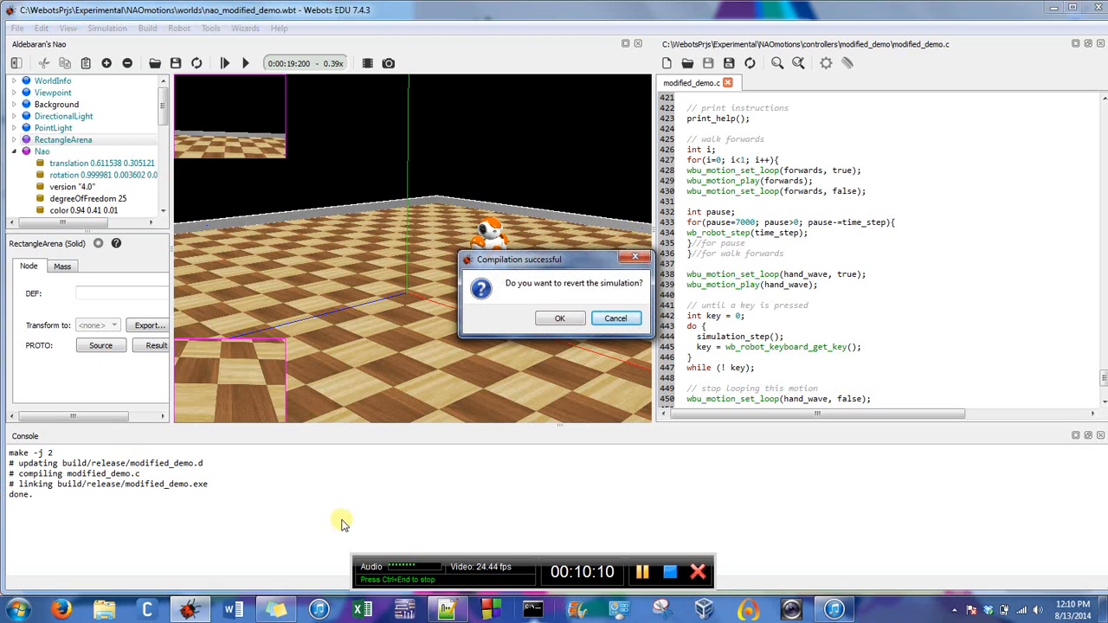
pyautogui.moveTo(560, 319)
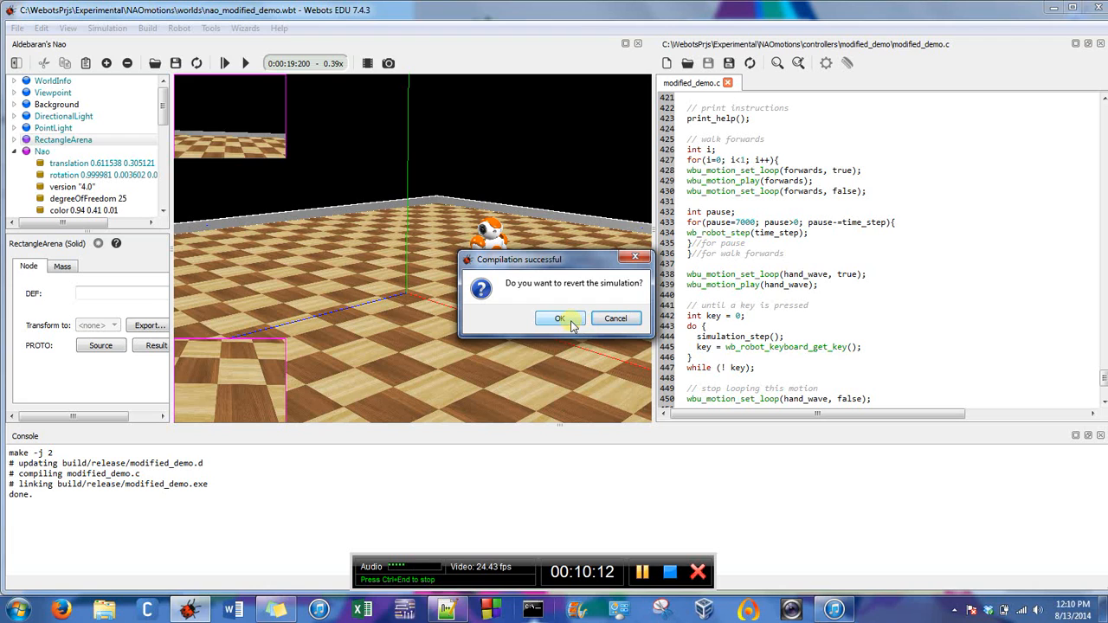
pyautogui.click(559, 319)
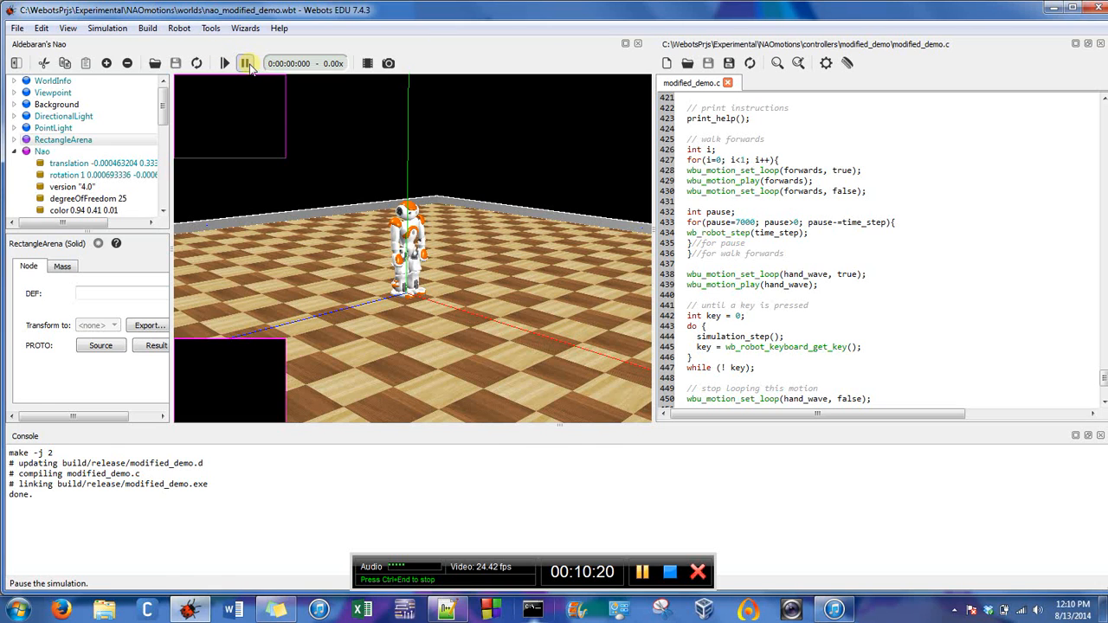
pyautogui.click(248, 63)
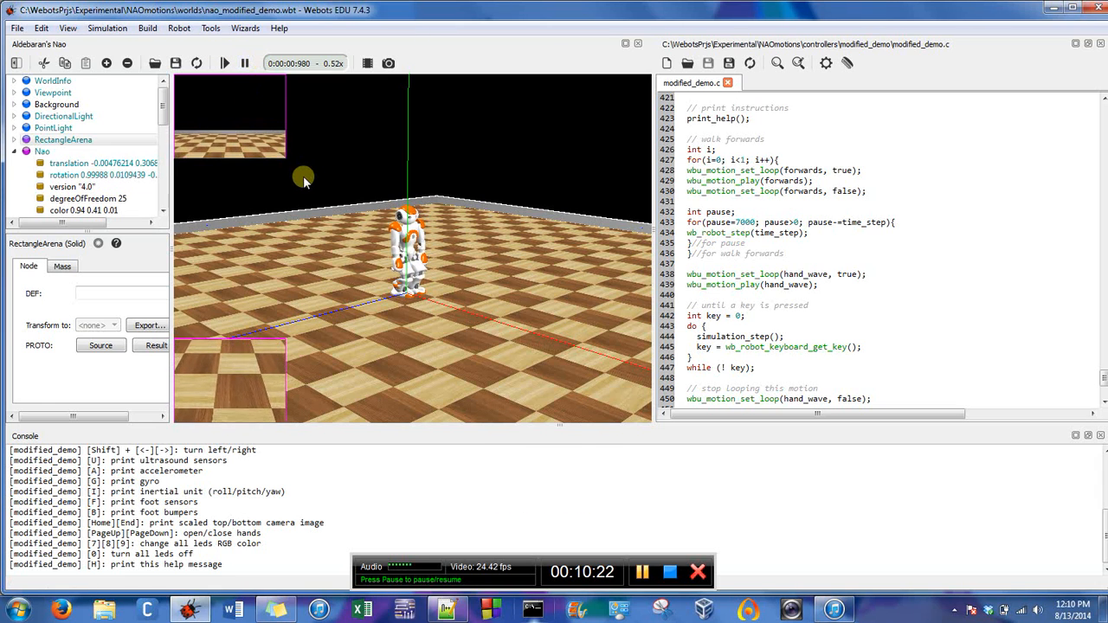